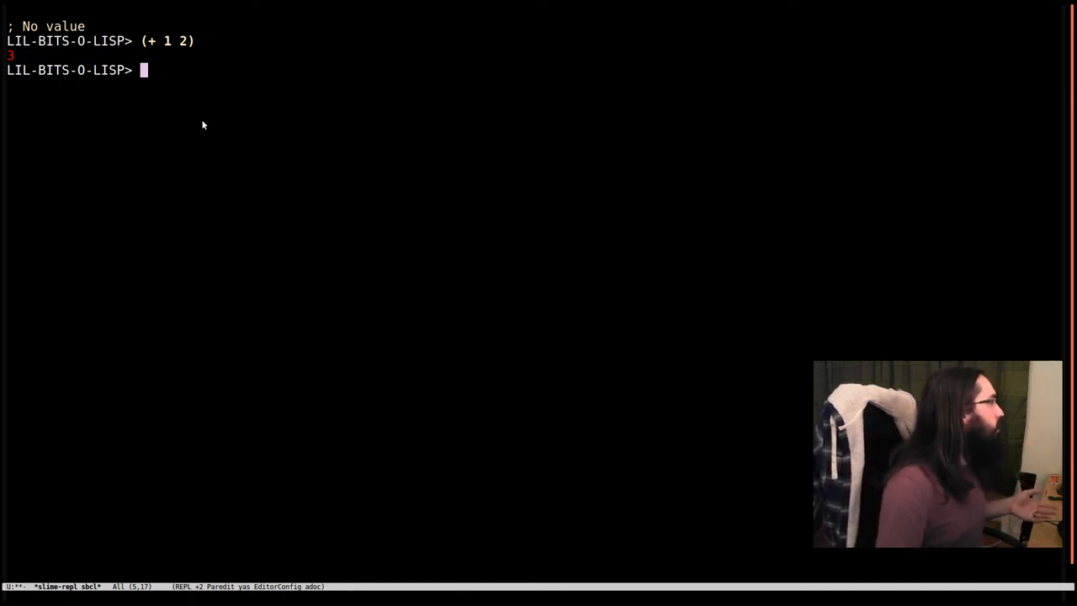
- Evaluate 1, the string "hi there" and the keyword :foo at the REPL
type("1")
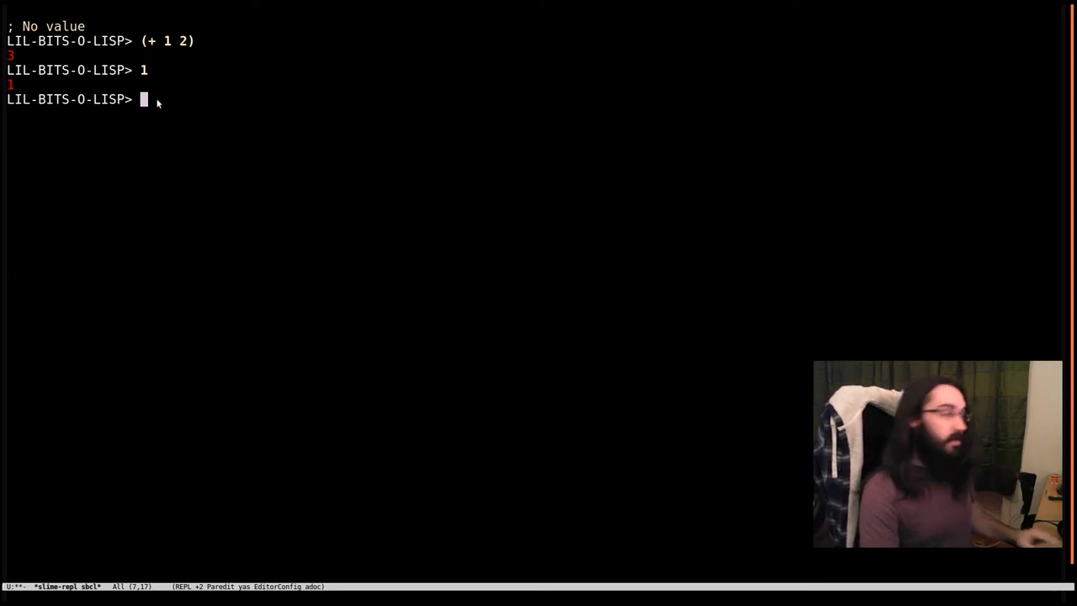
type("\"h")
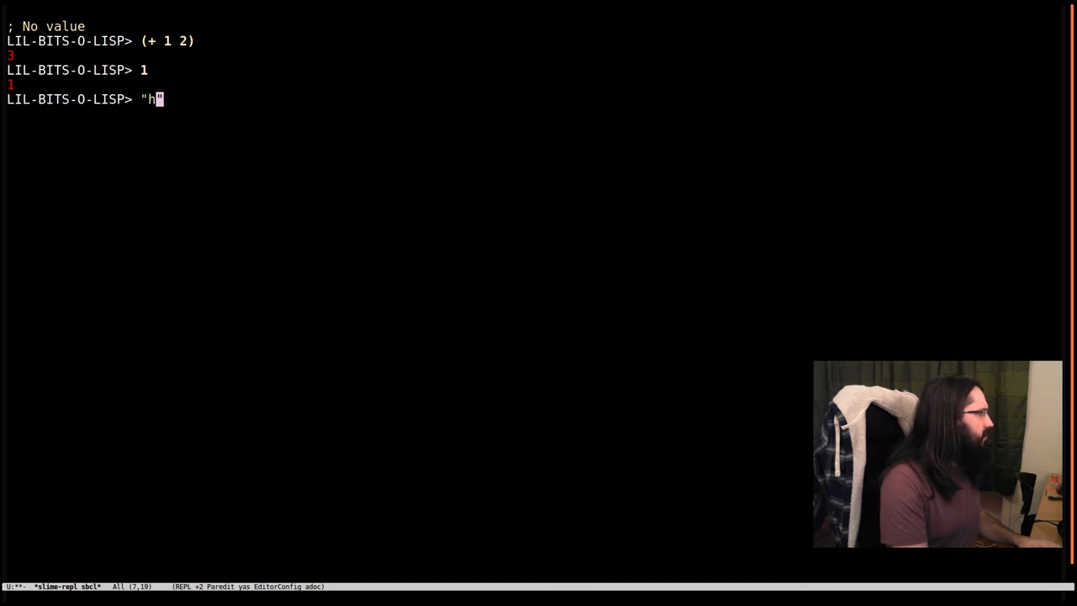
type("i there")
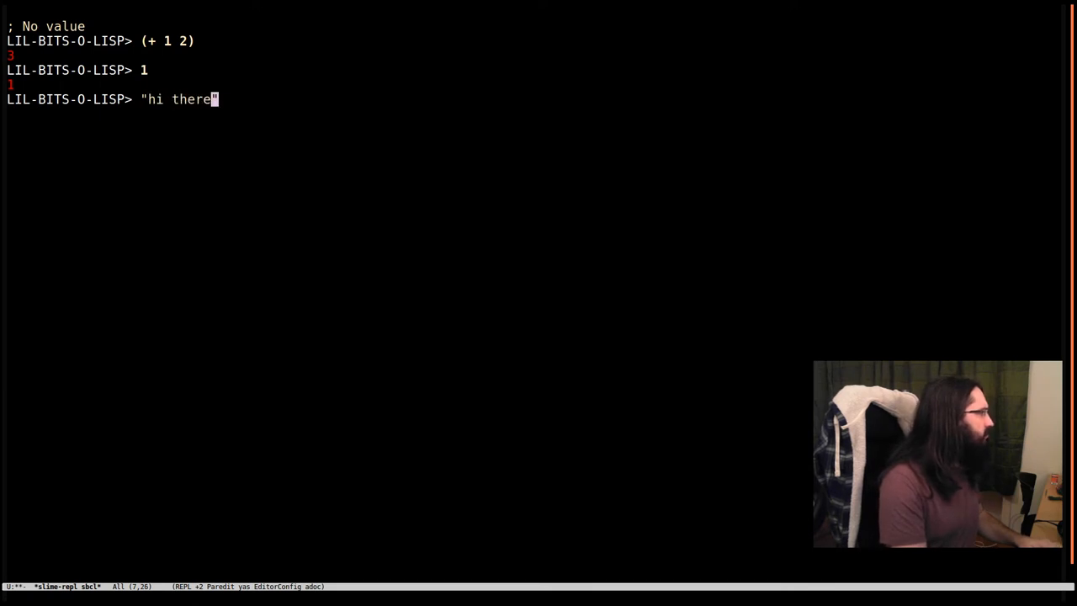
key("Return")
type(":")
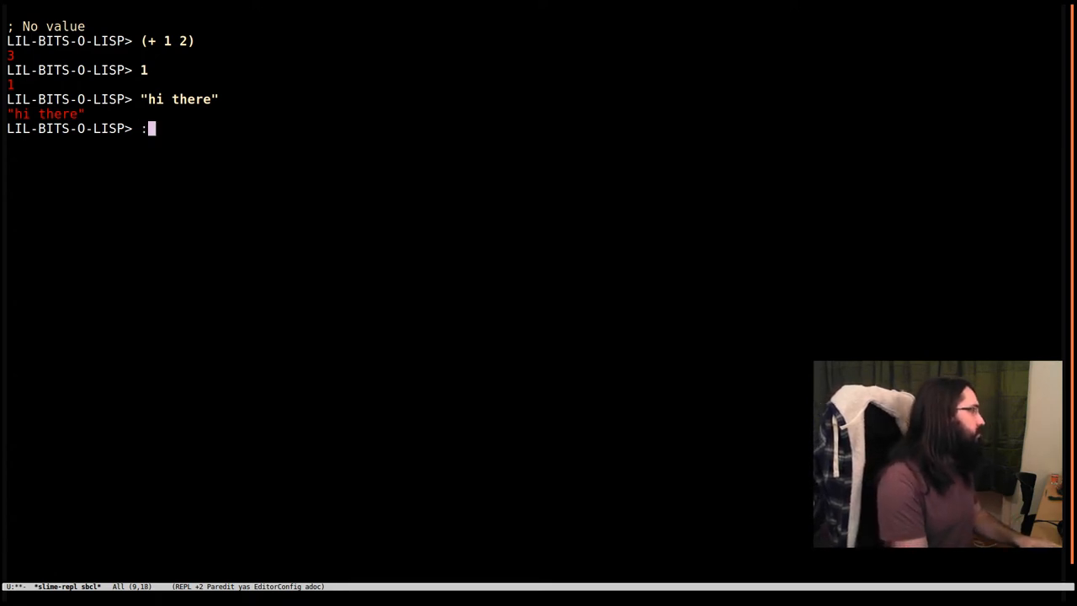
type("foo")
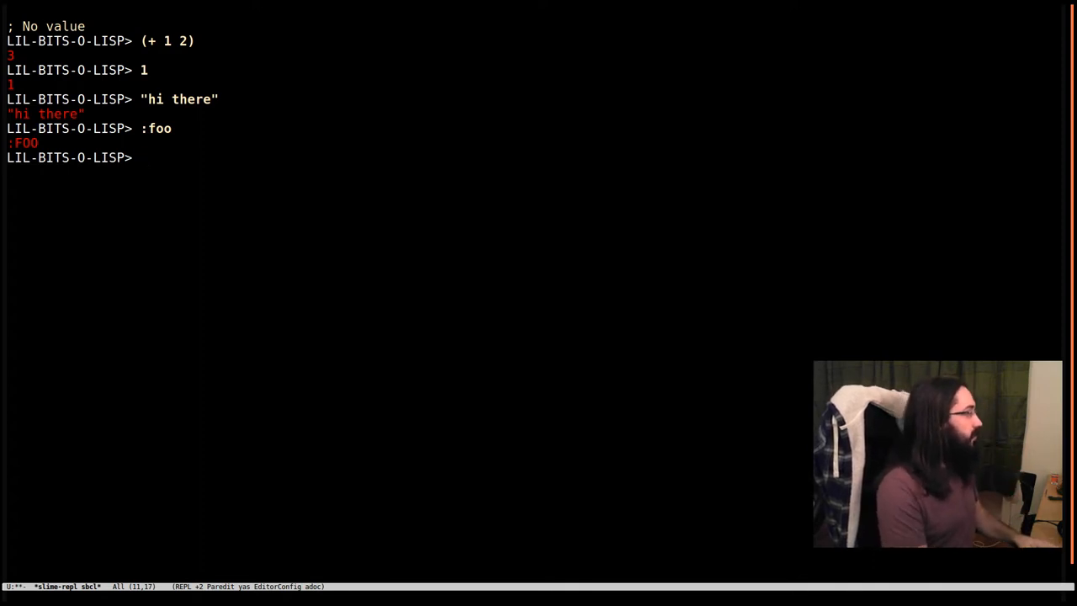
- Evaluate the bare symbol foo and abort the unbound-variable error for FOO
type("foo")
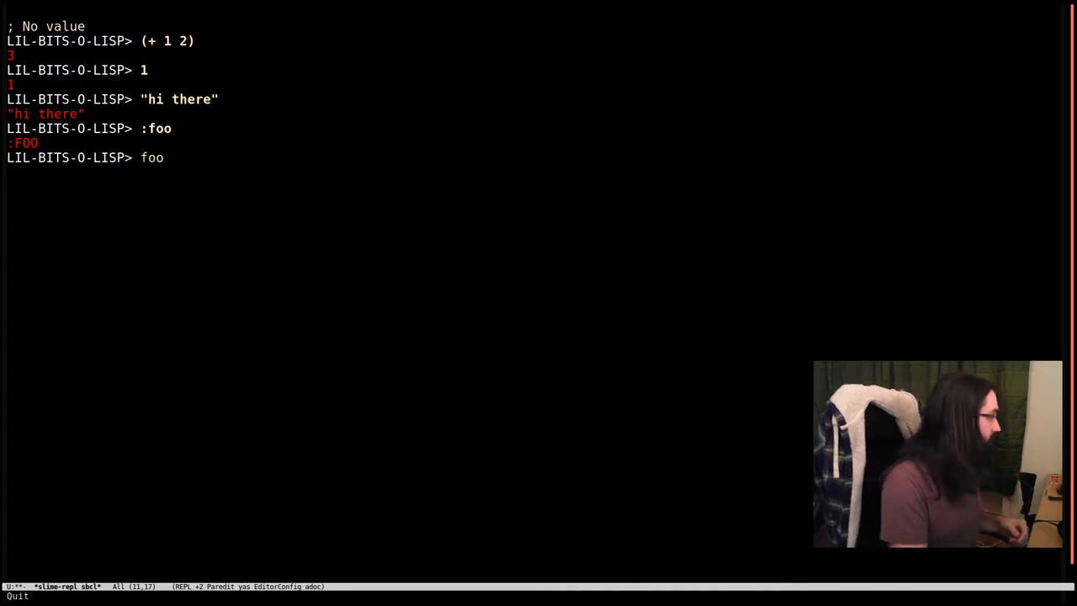
key("Return")
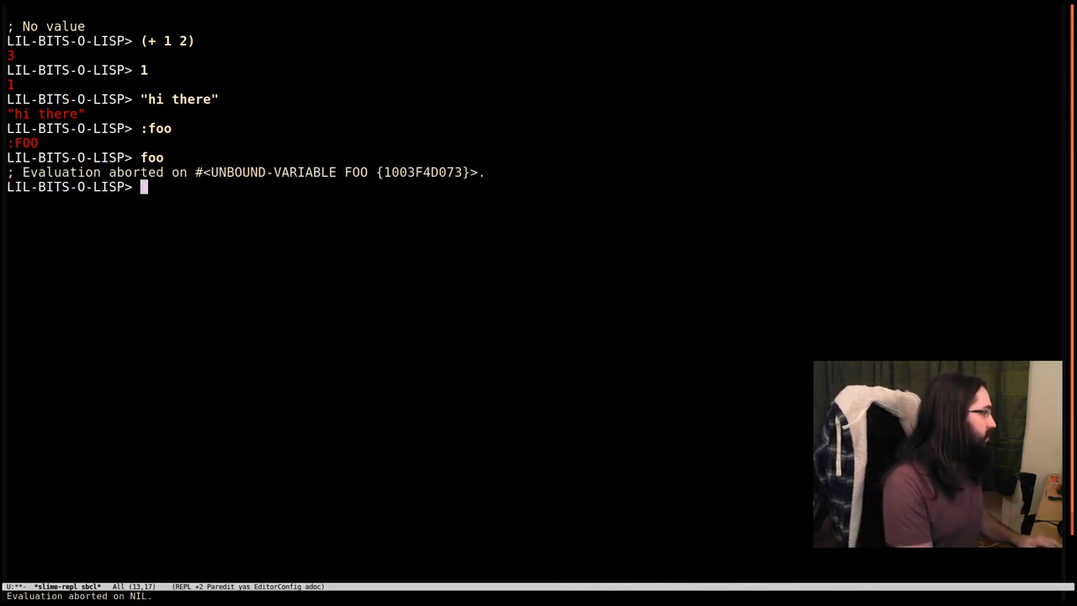
- Define foo with (defvar foo 10) and check that foo returns 10
type("(defvar")
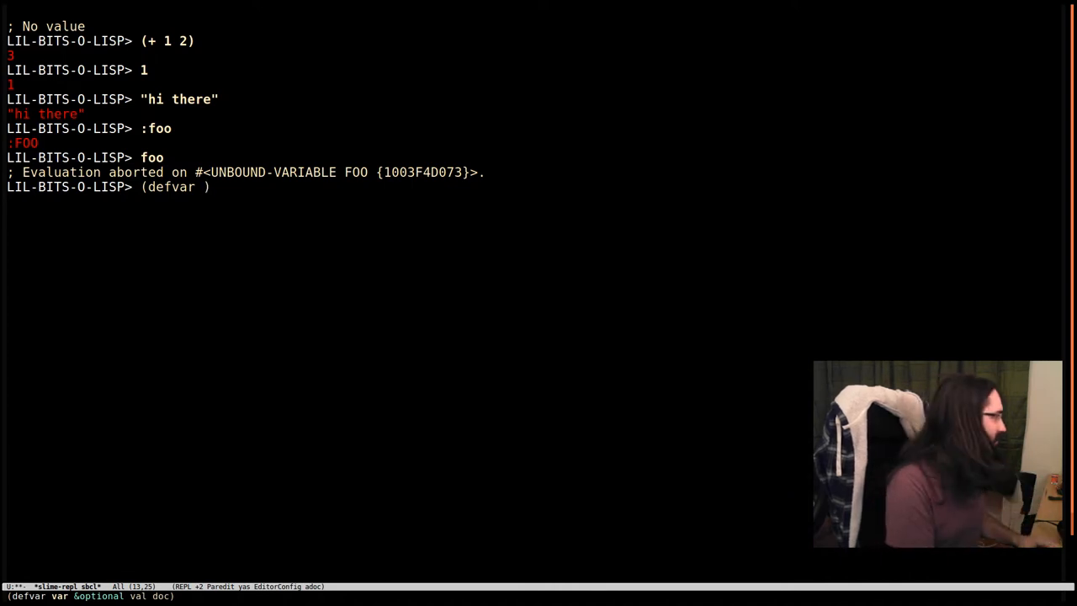
type("foo 10")
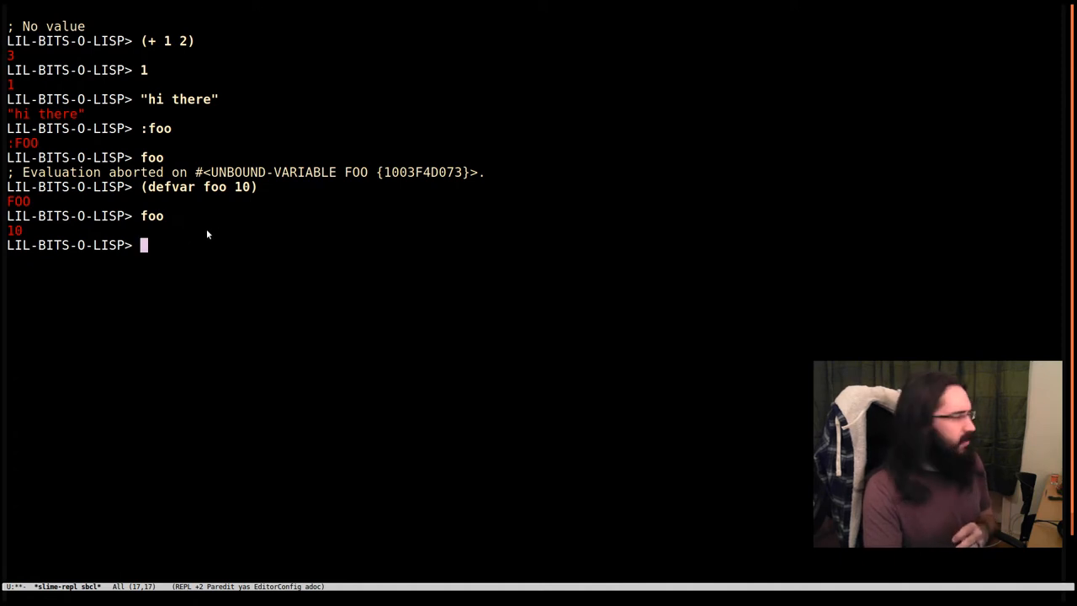
double_click(152, 215)
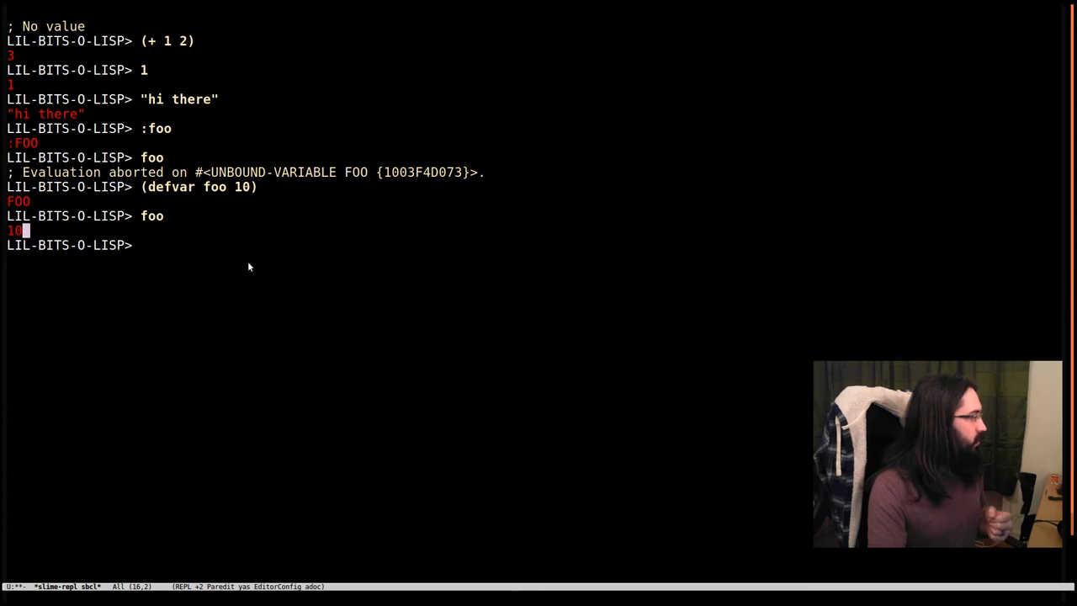
mouse_move(566, 236)
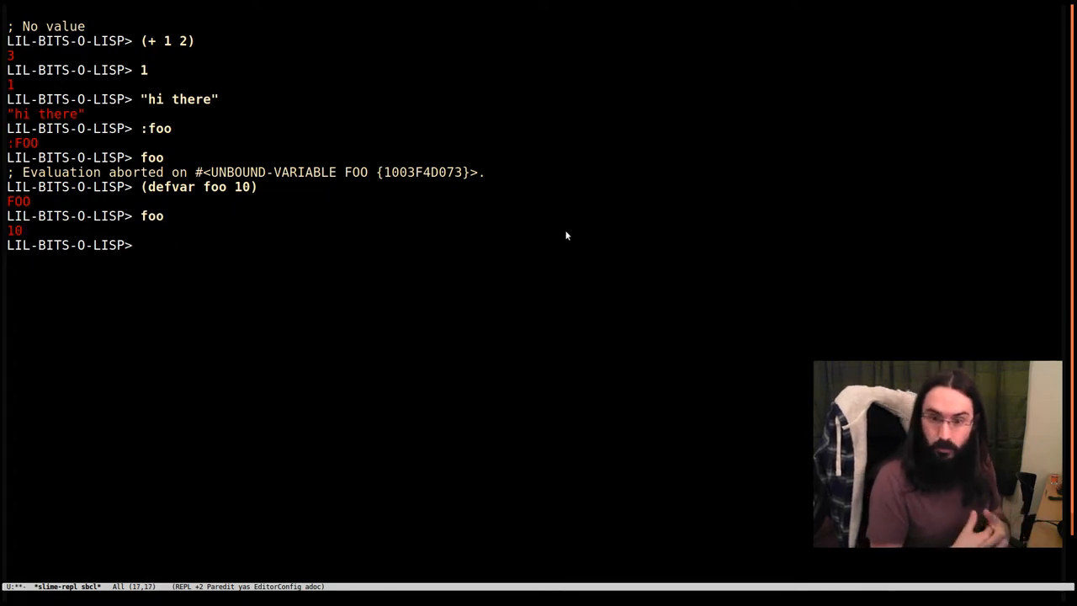
- Evaluate 'foo, returning the symbol FOO
type("'")
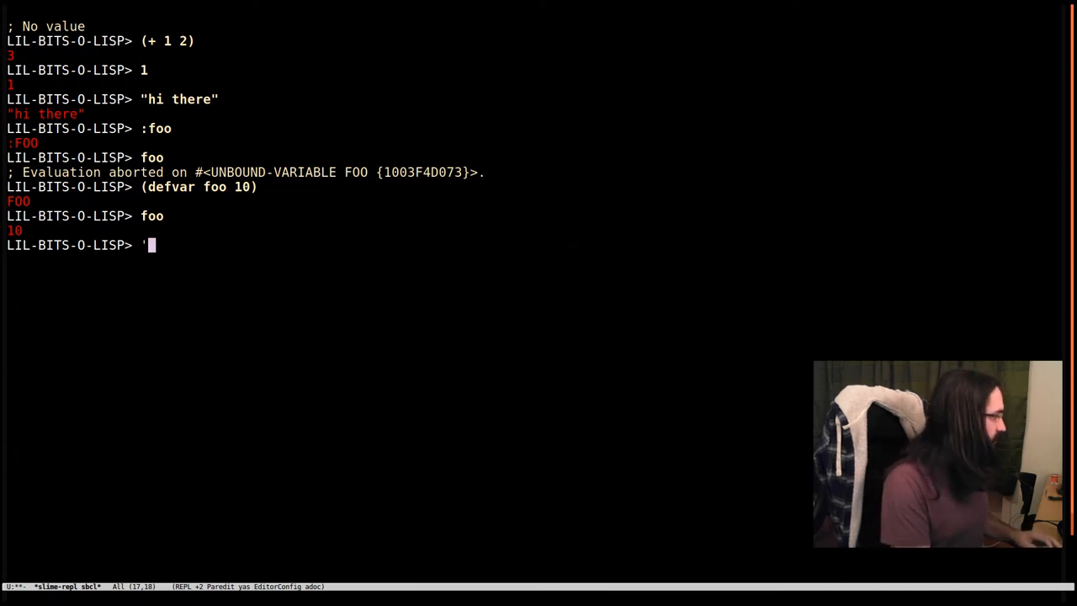
type("foo")
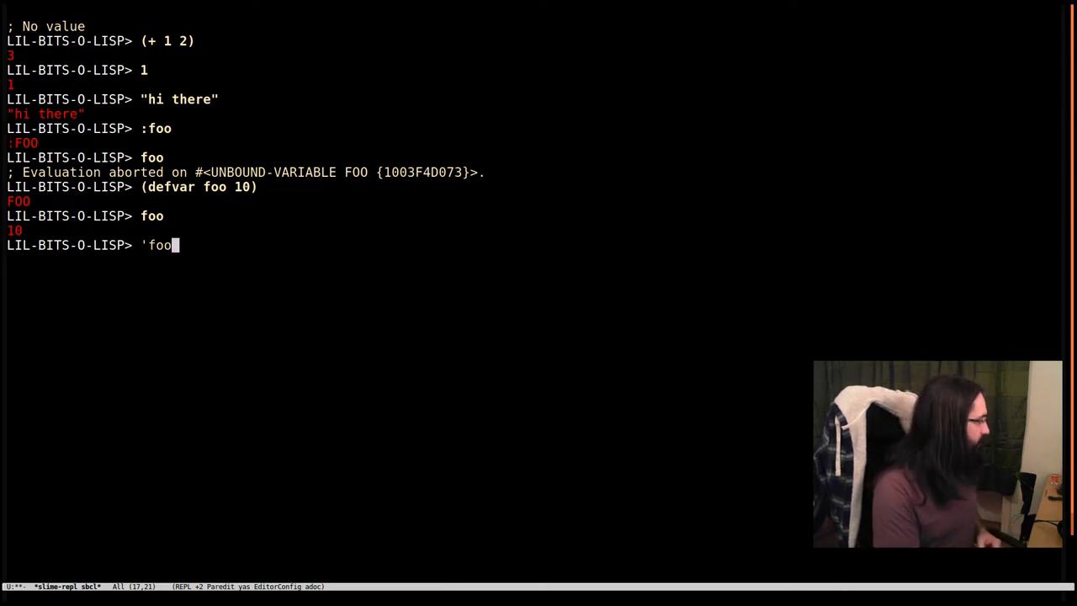
key("Return")
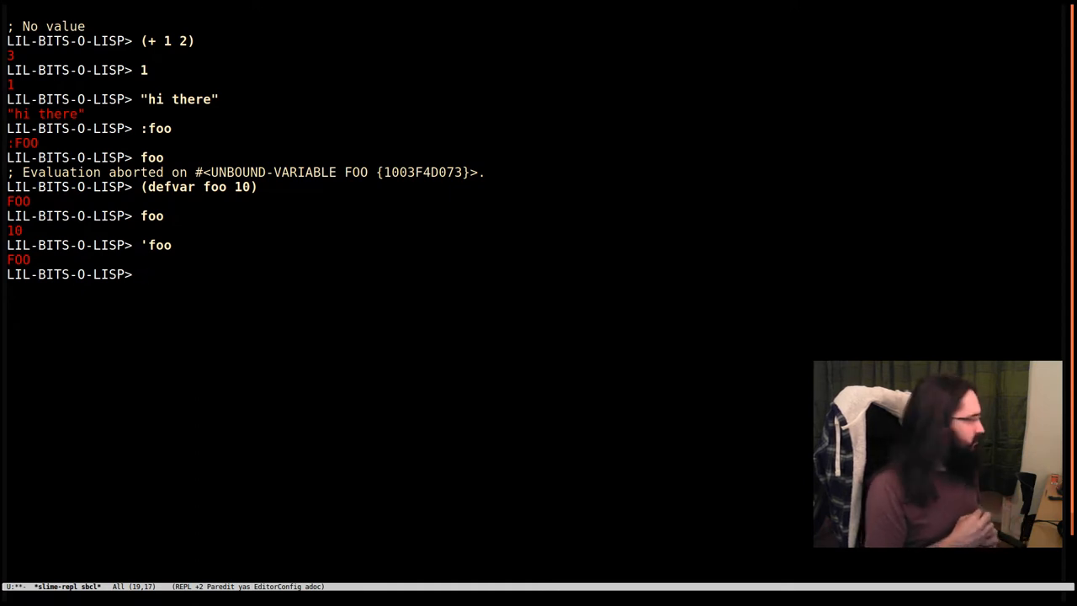
- Run (type-of *) to confirm the previous result is a SYMBOL
type("(")
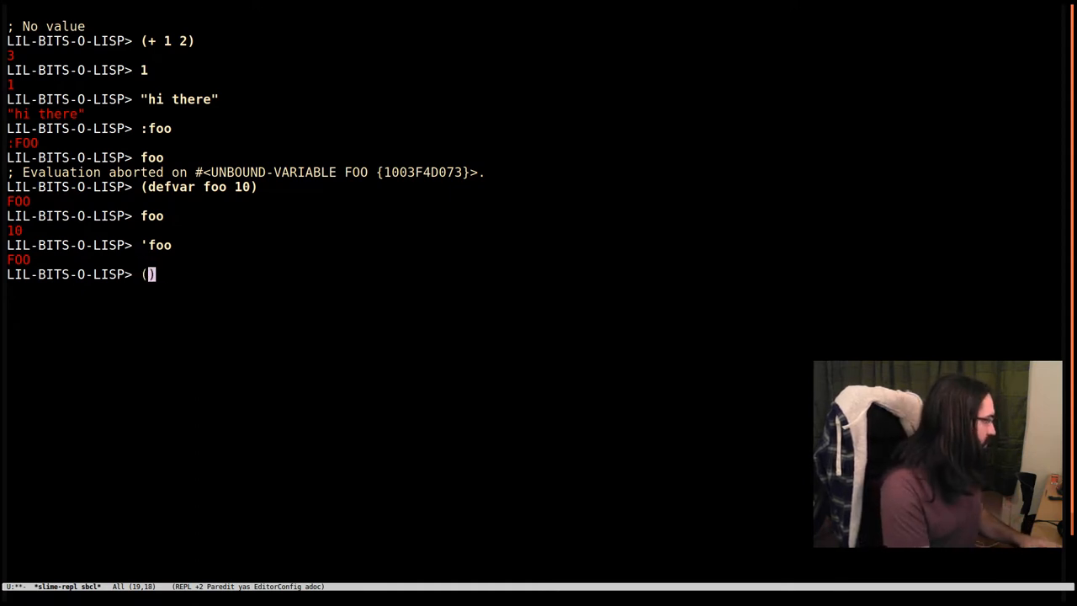
type("type-of")
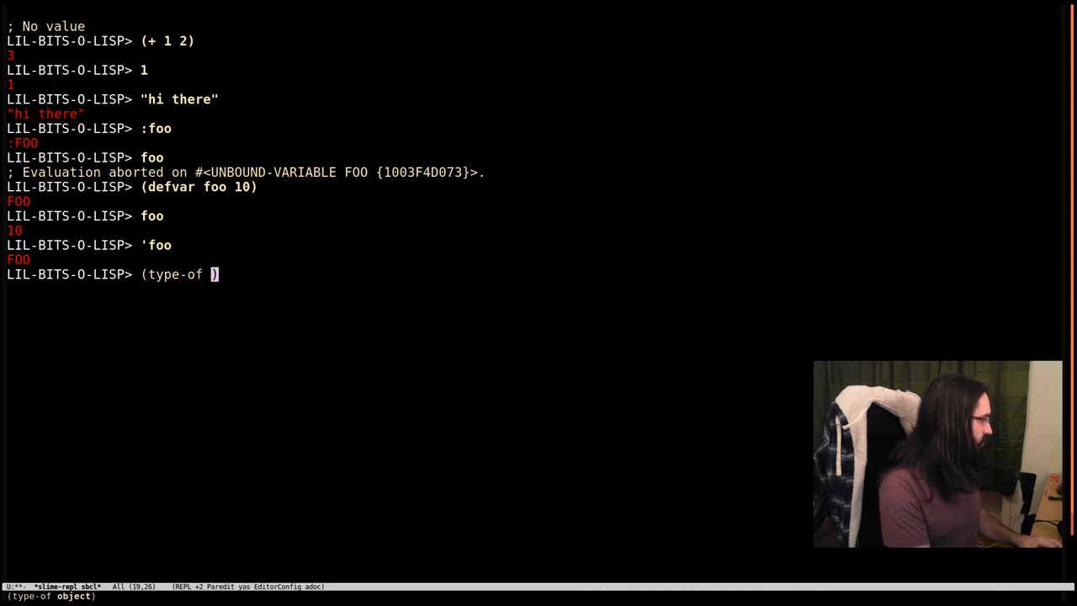
type("*")
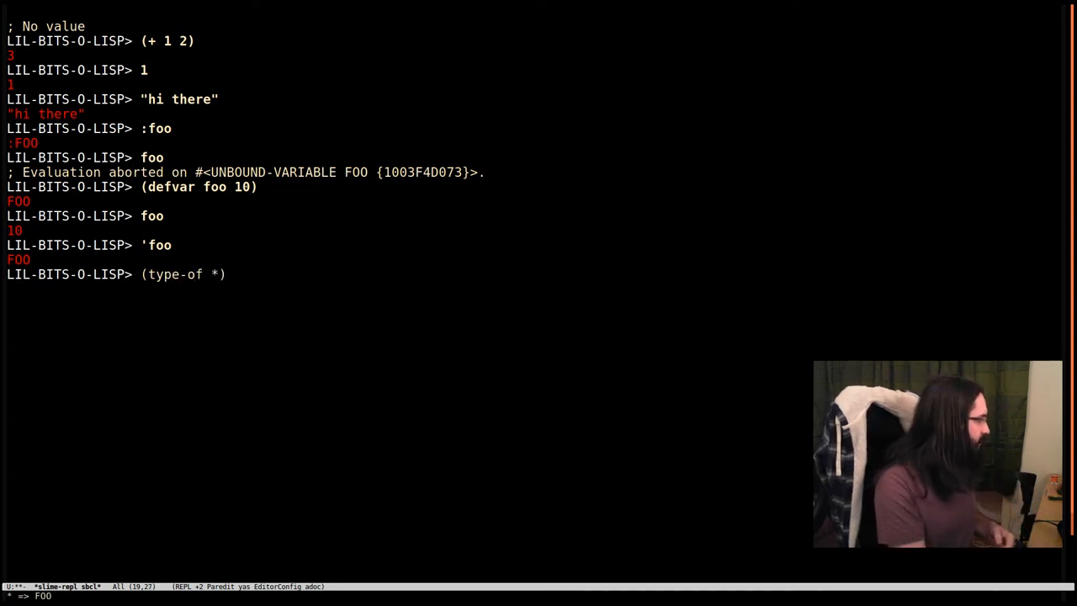
key("Return")
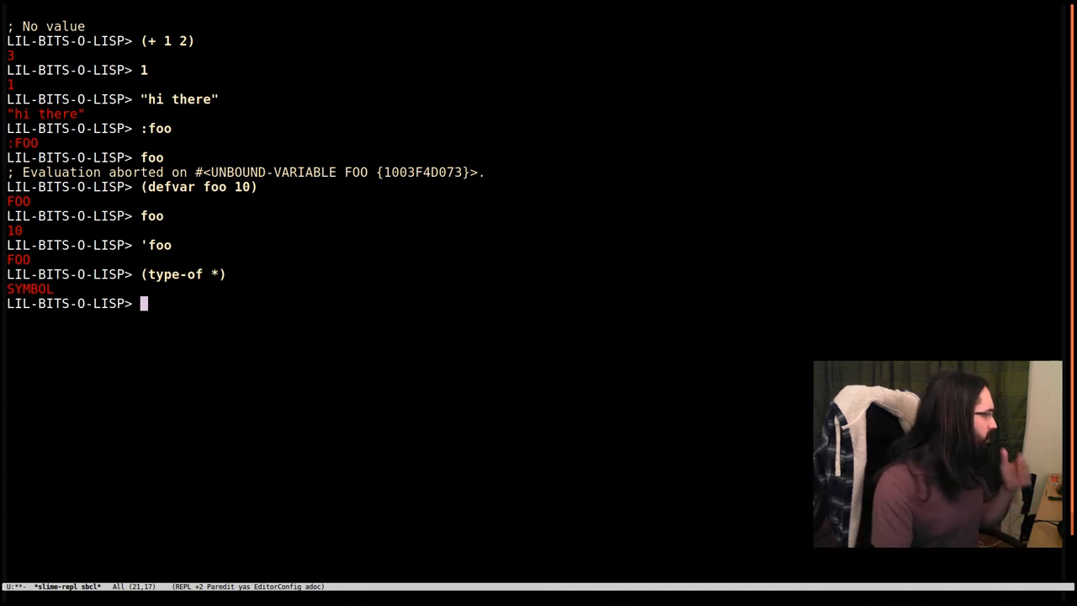
mouse_move(223, 320)
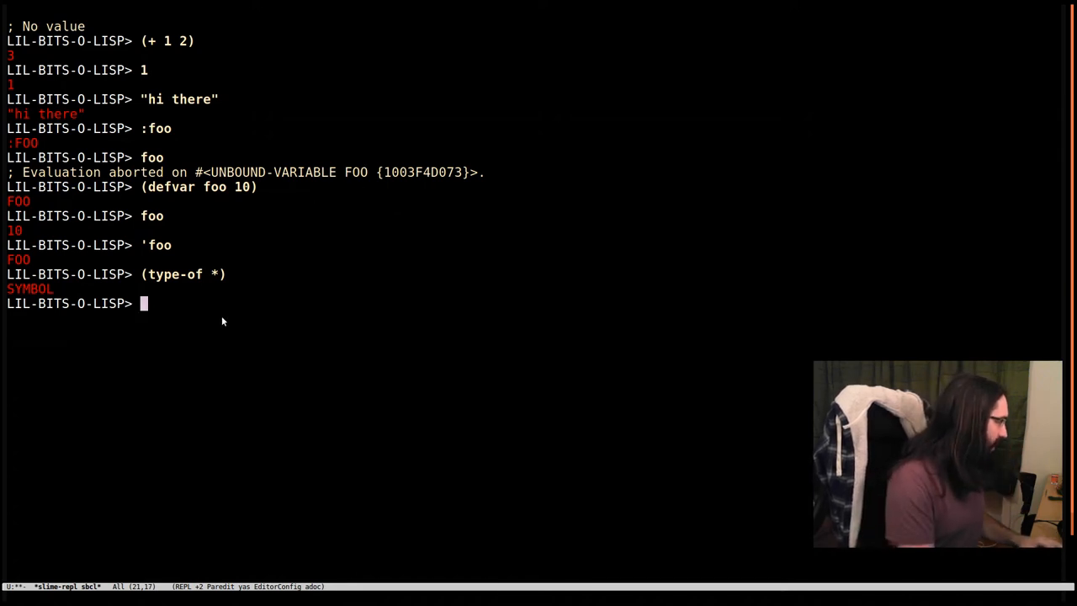
type("a =10")
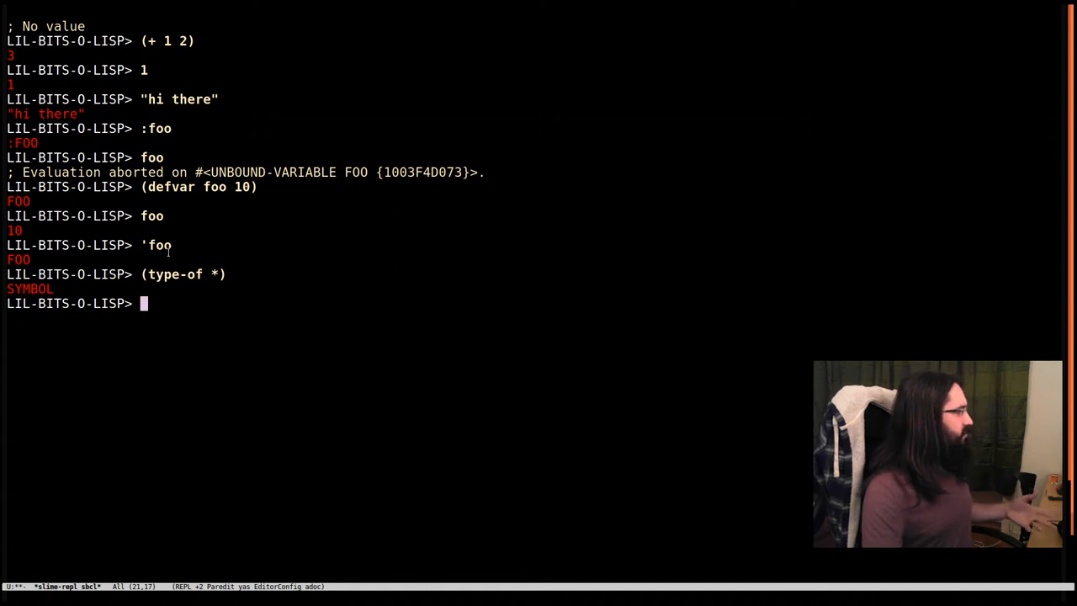
double_click(153, 216)
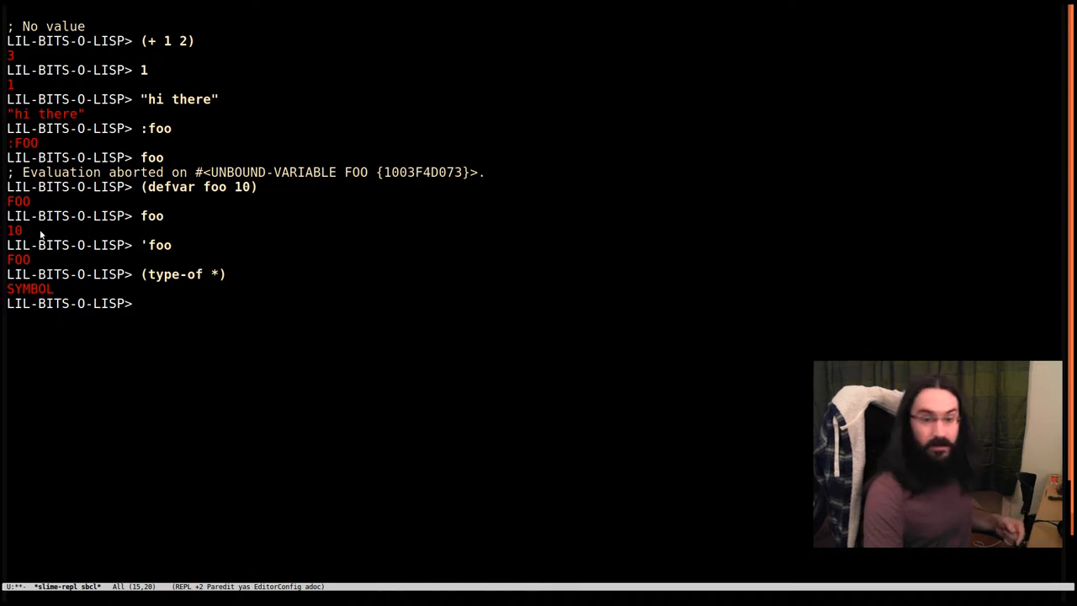
mouse_move(189, 311)
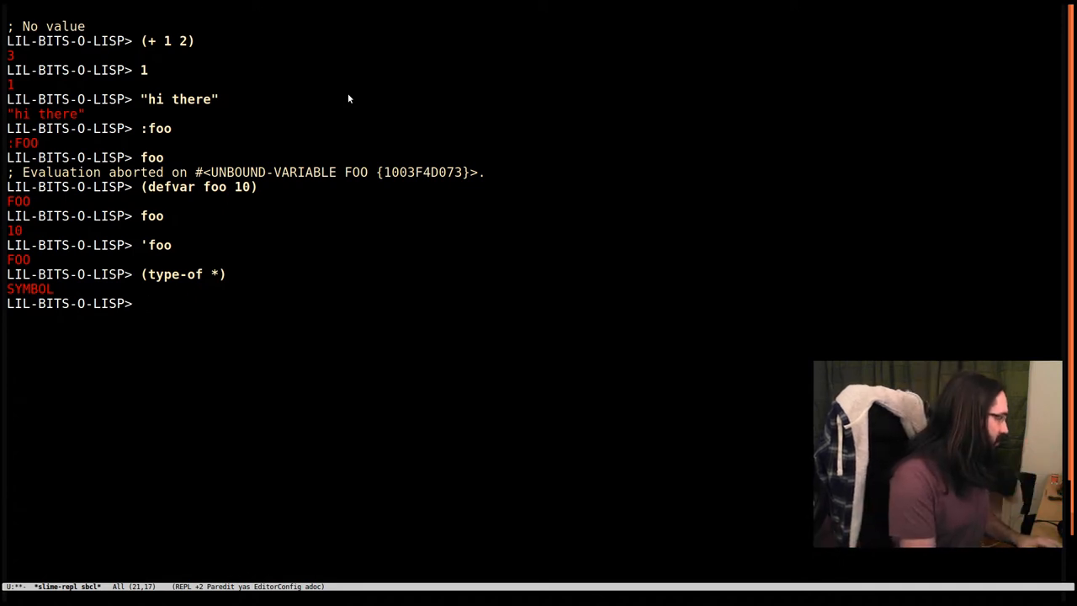
- Evaluate (+ 1 2 3), returning 6
type("(+ 1 2 3")
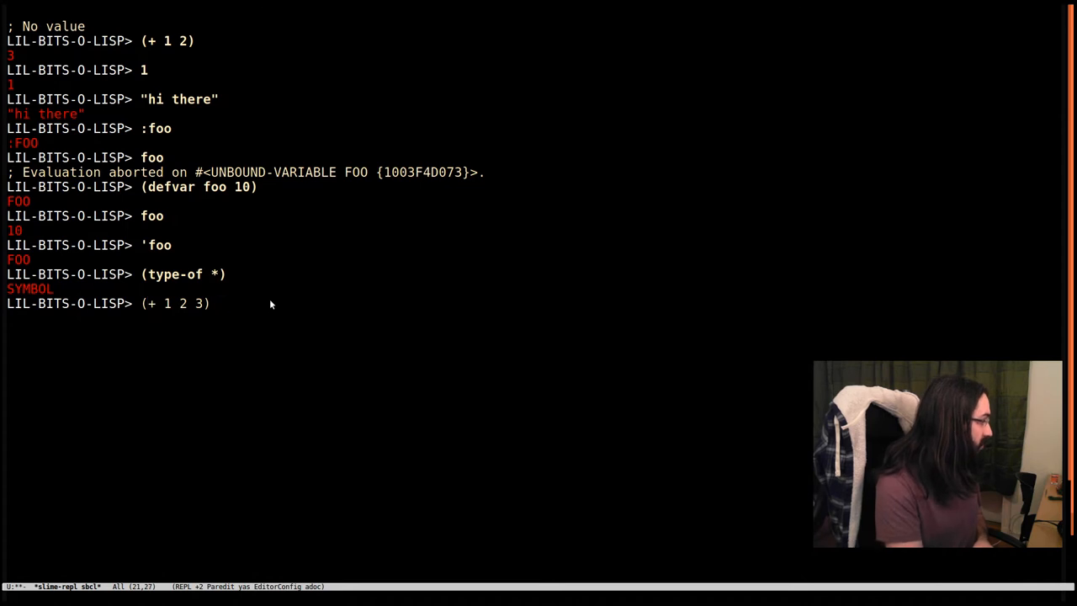
key("Return")
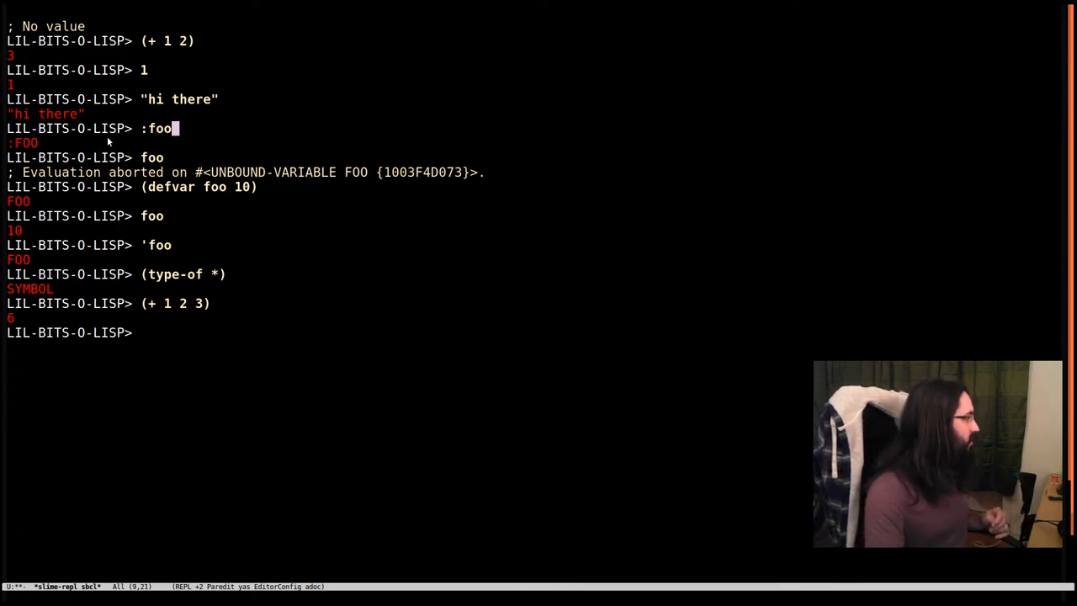
mouse_move(48, 148)
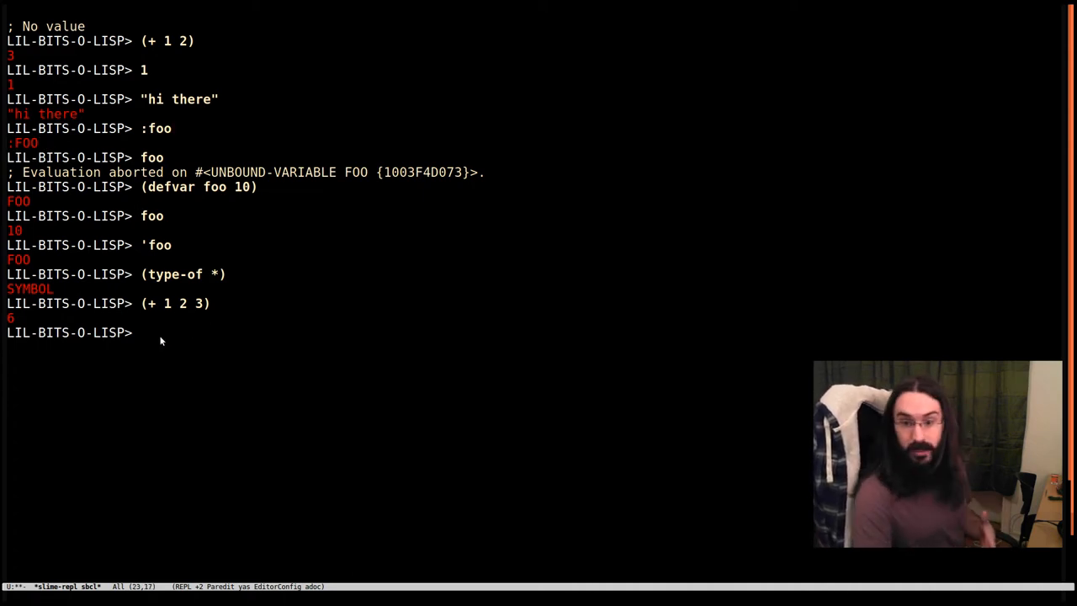
mouse_move(173, 345)
type("(+ 1 2 3")
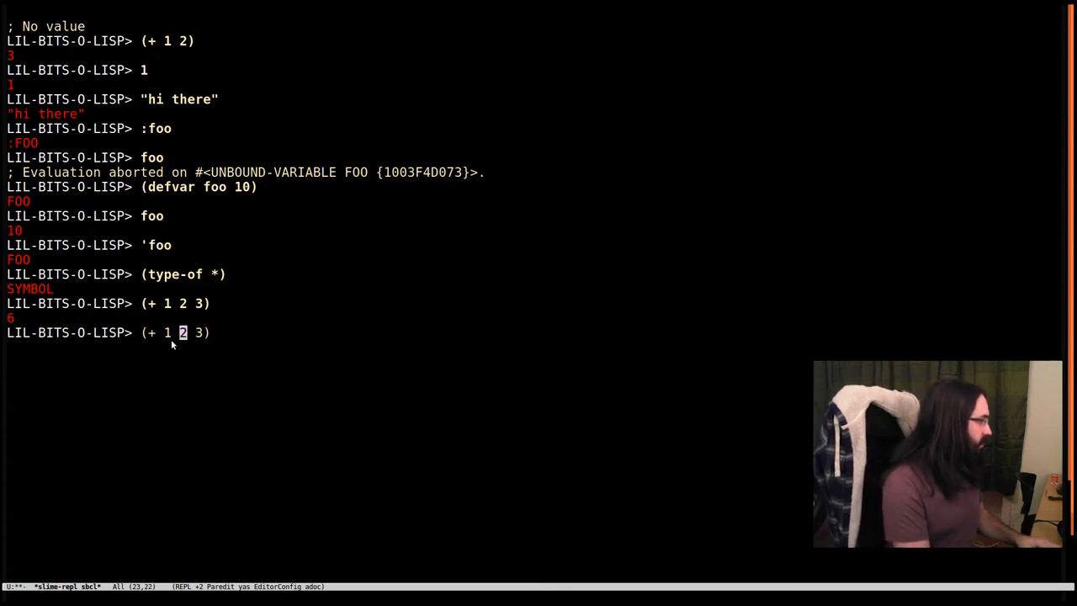
- Replace 1 with foo and evaluate (+ foo 2 3), returning 15
type("foo")
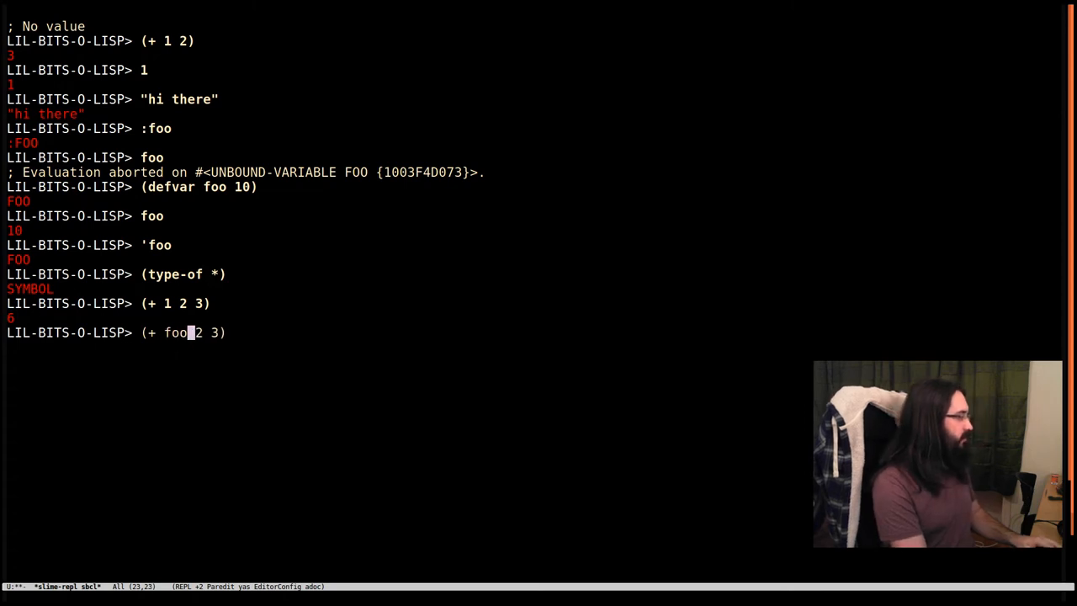
key("Return")
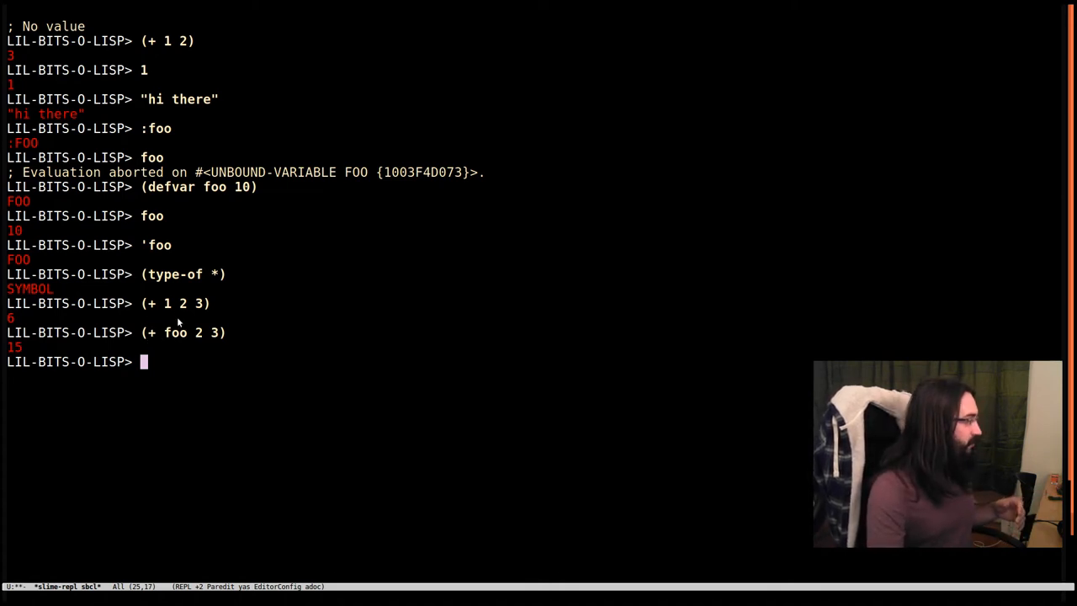
mouse_move(208, 339)
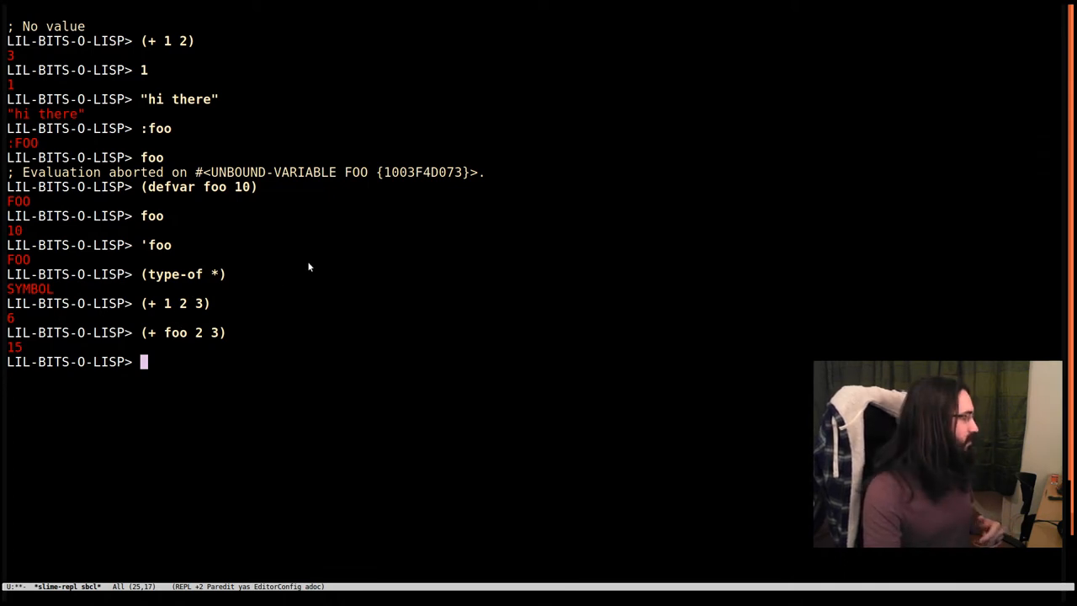
mouse_move(107, 352)
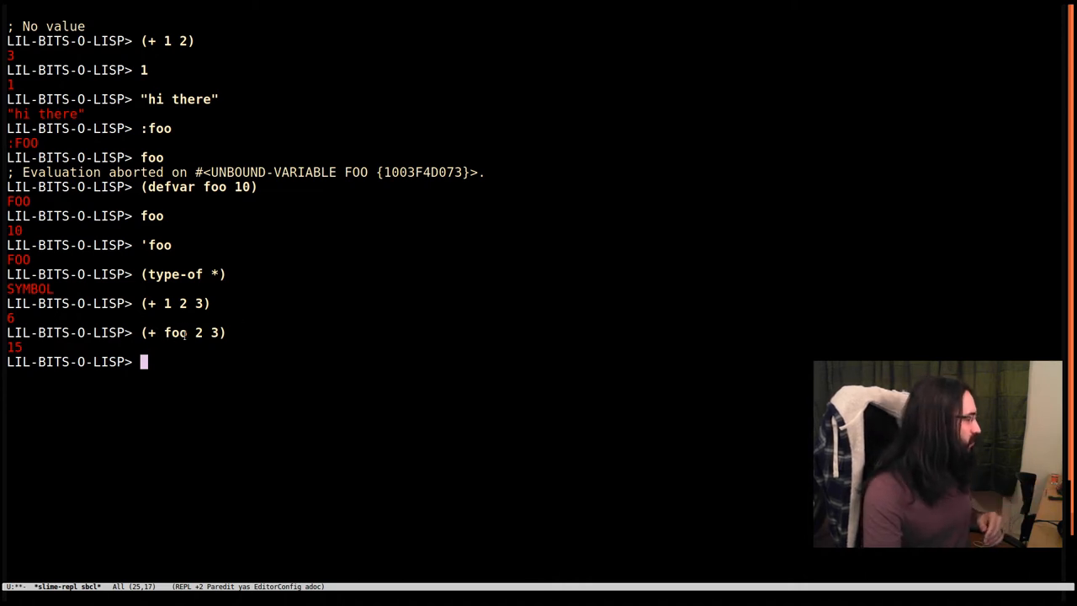
mouse_move(45, 231)
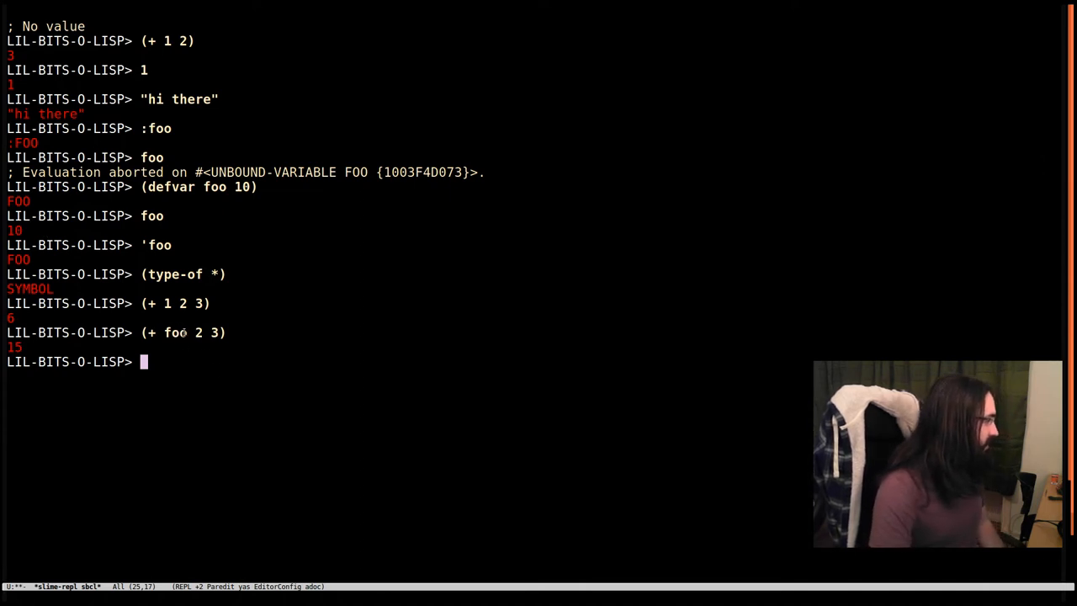
mouse_move(212, 345)
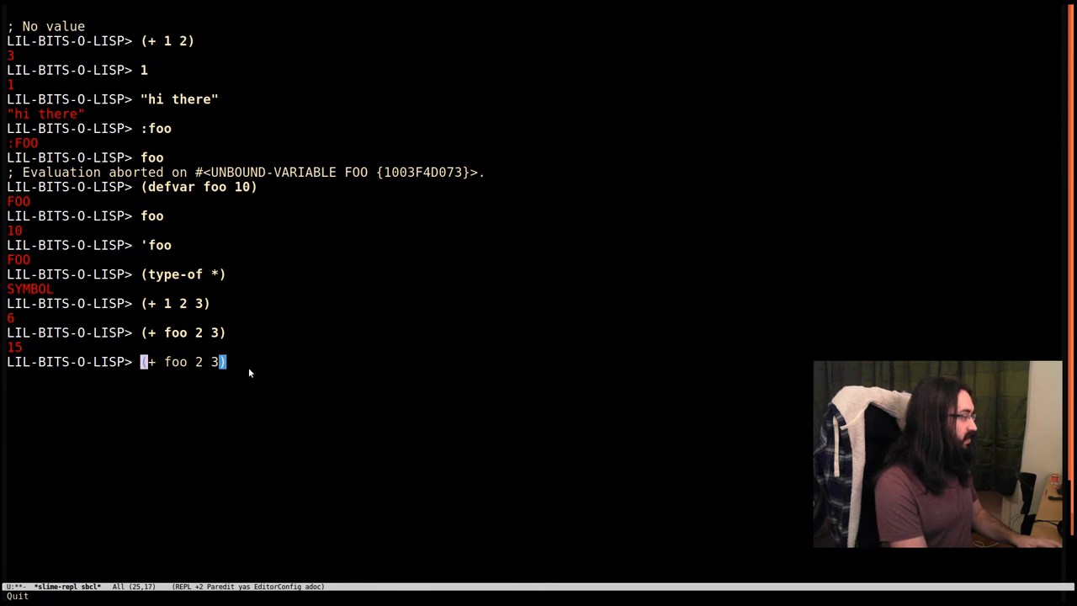
- Quote the recalled expression as '(+ foo 2 3) to get the unevaluated list
type("'")
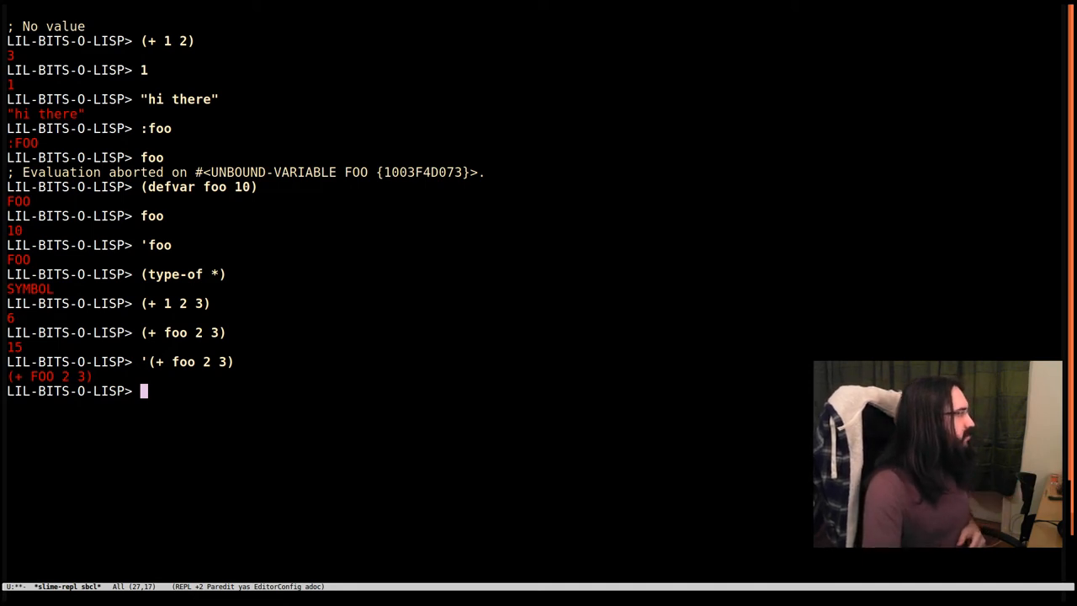
mouse_move(271, 376)
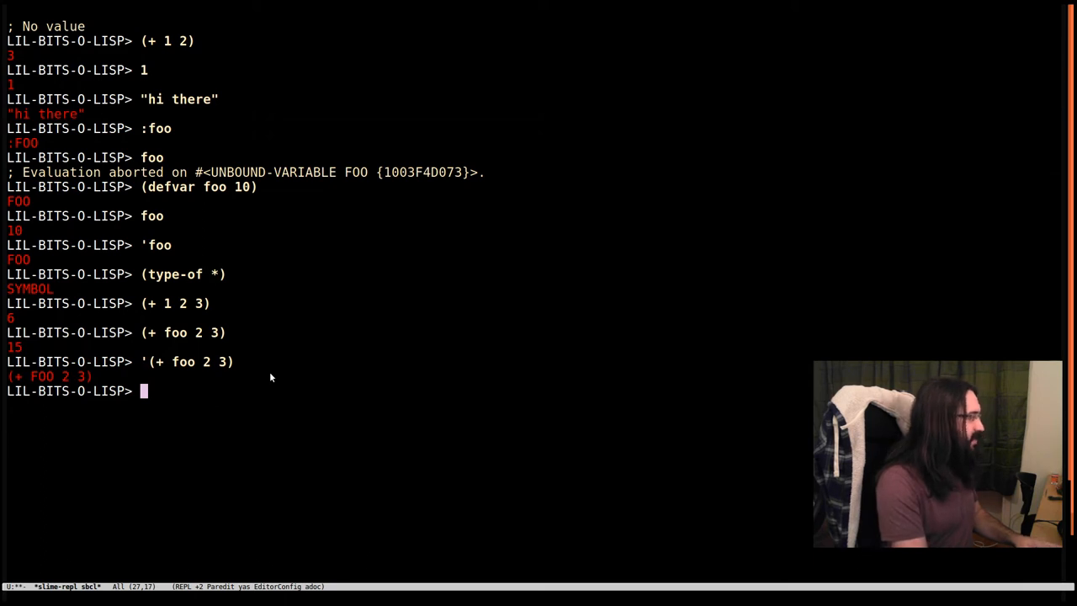
- Start typing (second *) at the REPL prompt
type("(second *")
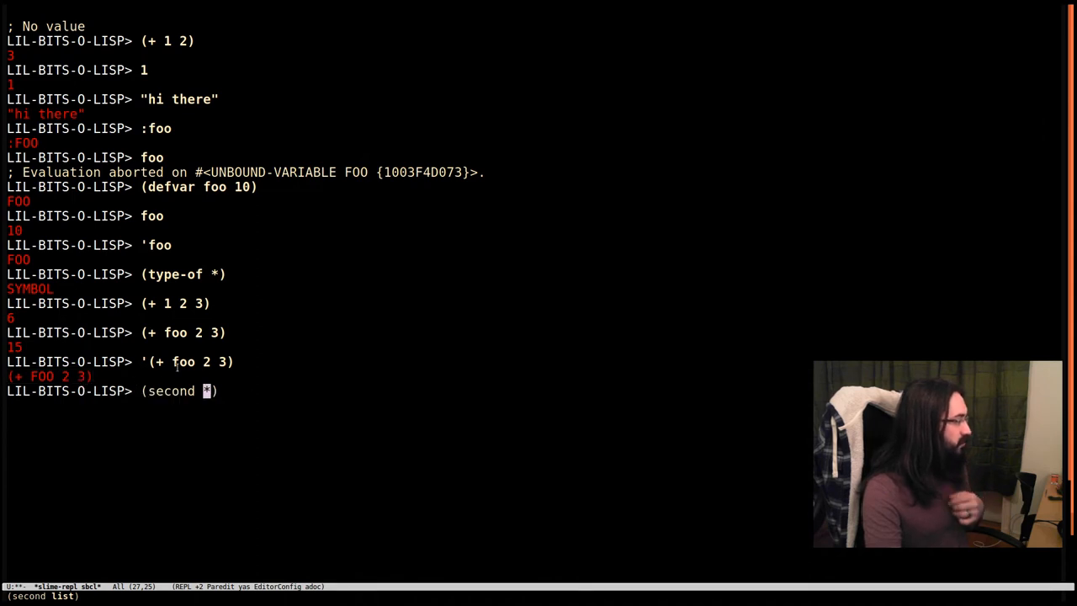
mouse_move(243, 392)
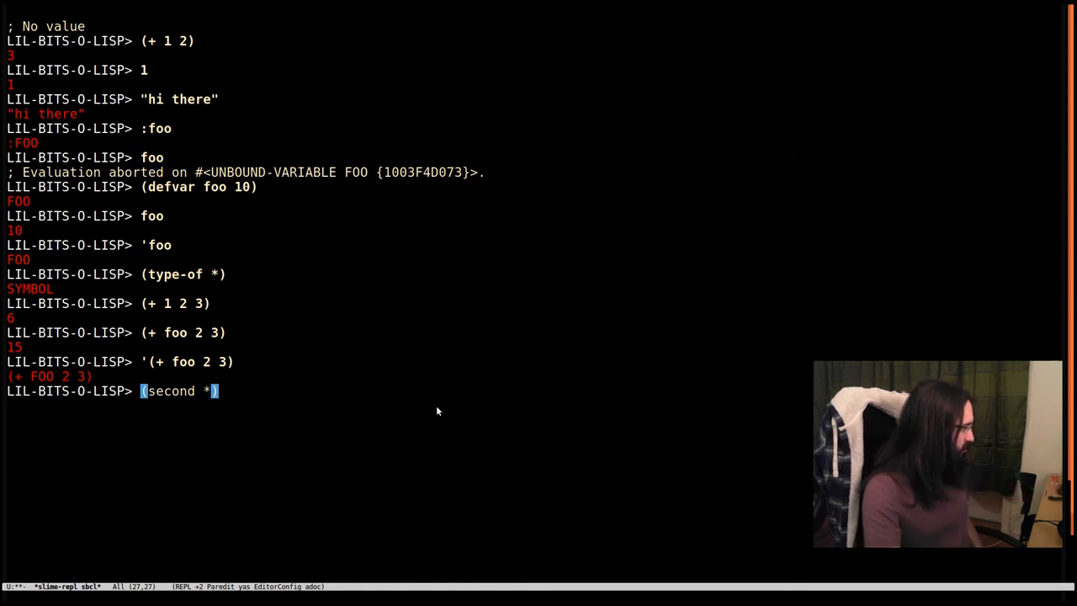
mouse_move(297, 395)
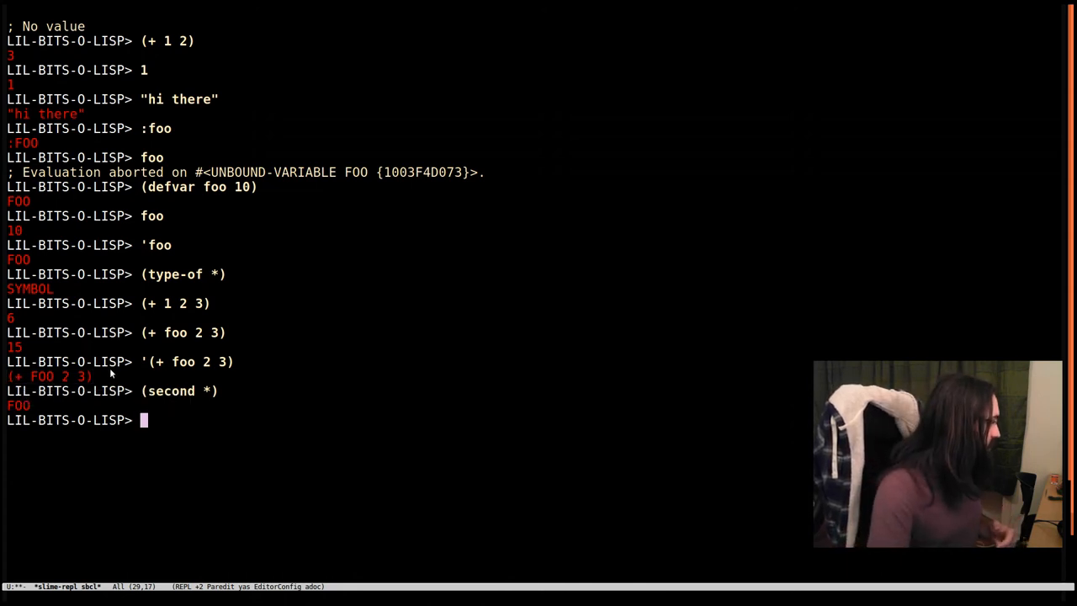
mouse_move(190, 463)
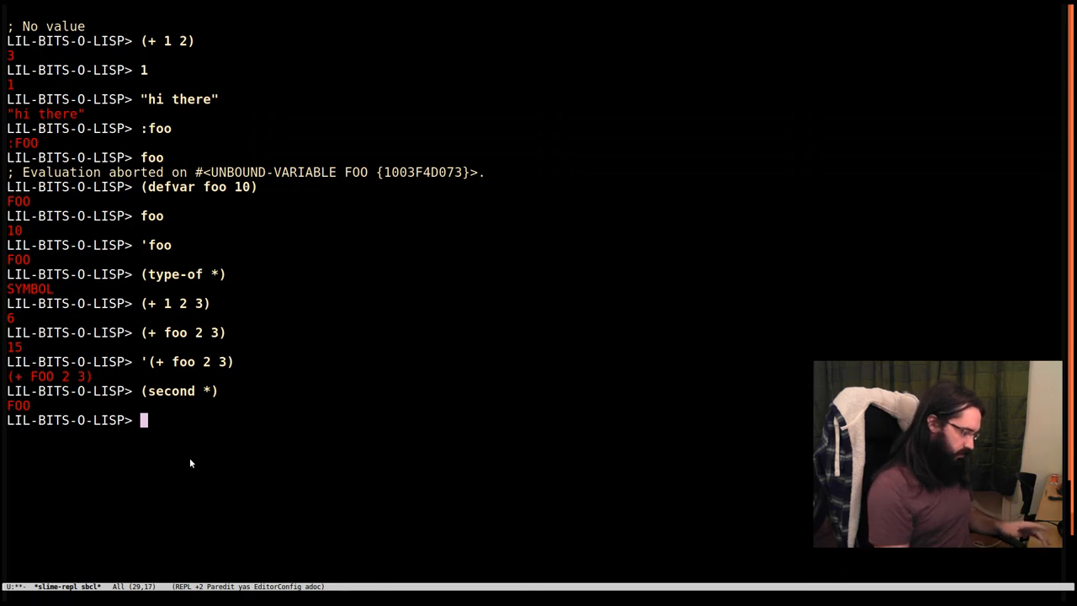
- Evaluate bare second (unbound-variable error), then 'second, returning the symbol SECOND
type("se")
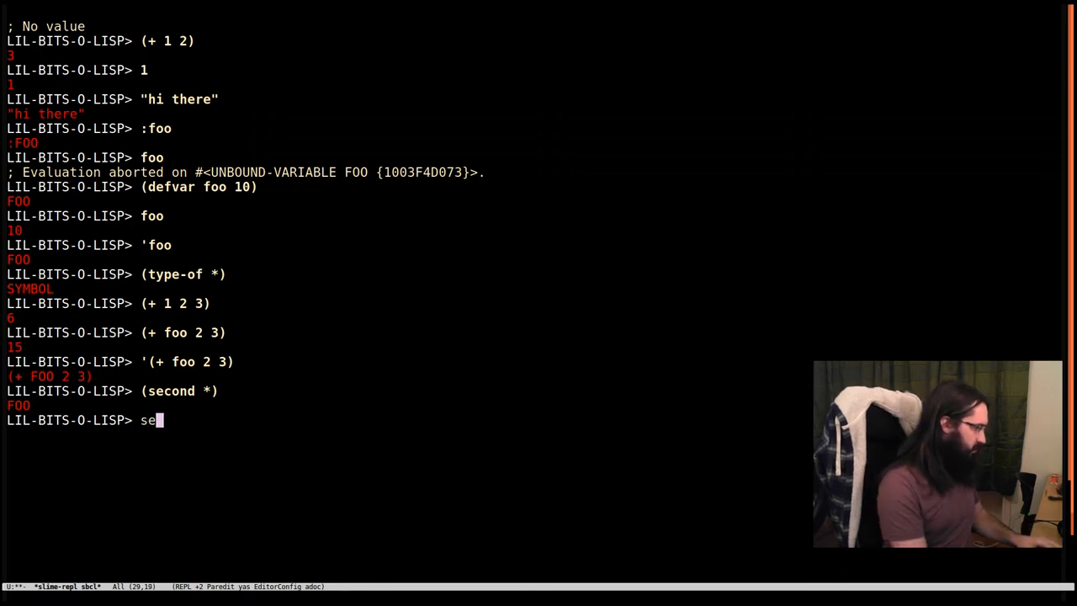
type("cond")
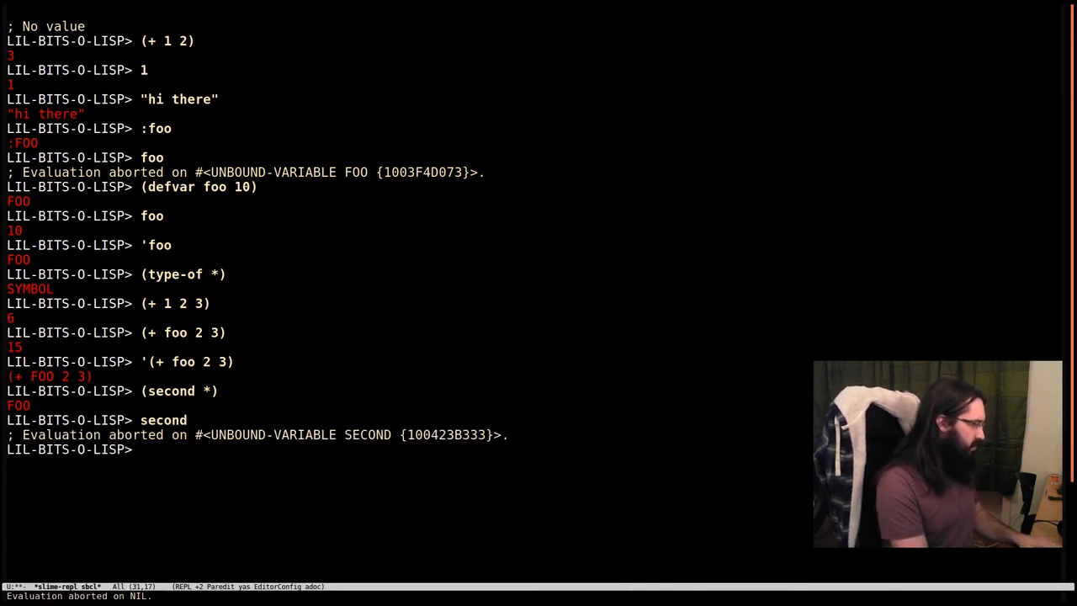
type("'second")
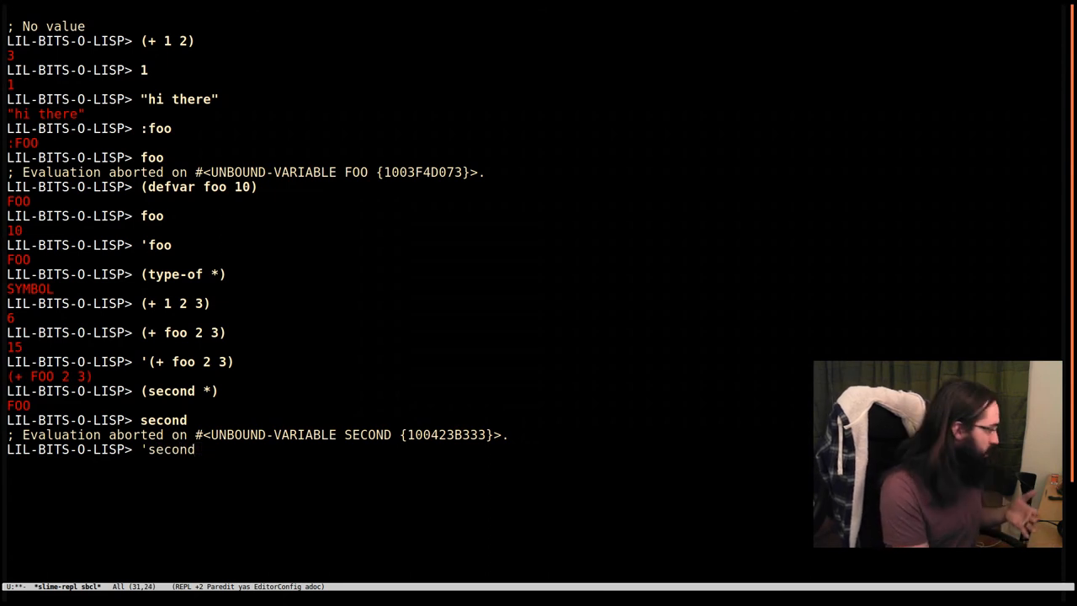
key("Return")
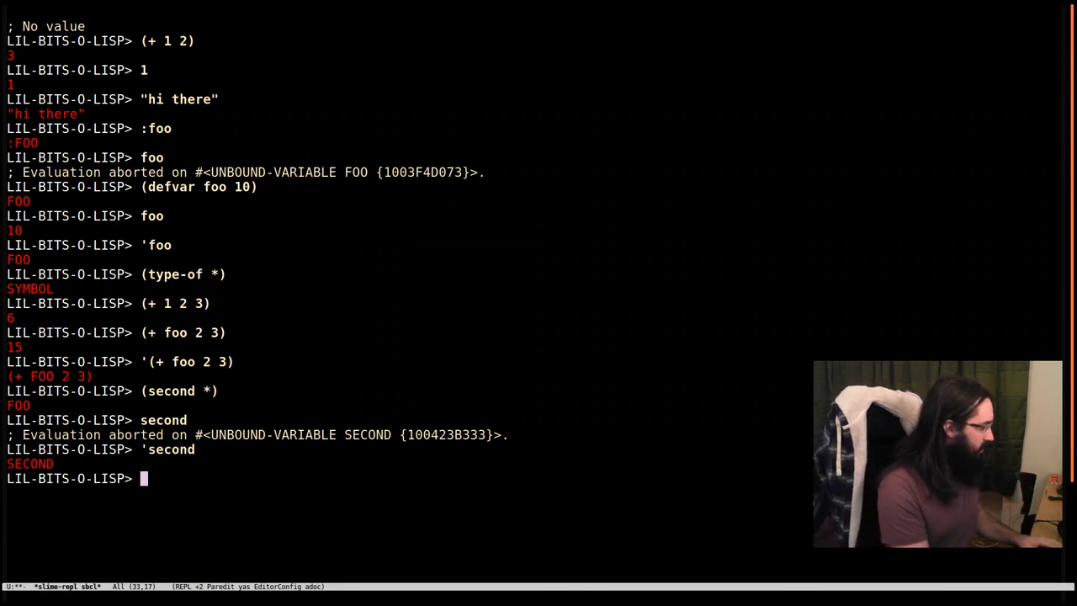
- Evaluate #'second to get #<FUNCTION SECOND> and check second's argument list
type("'second")
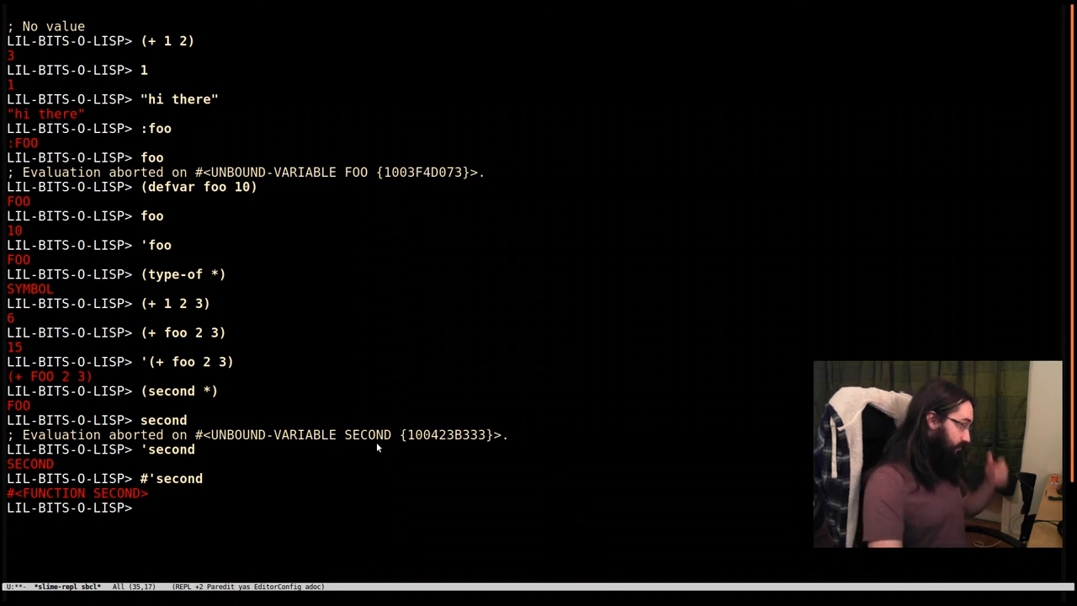
mouse_move(107, 493)
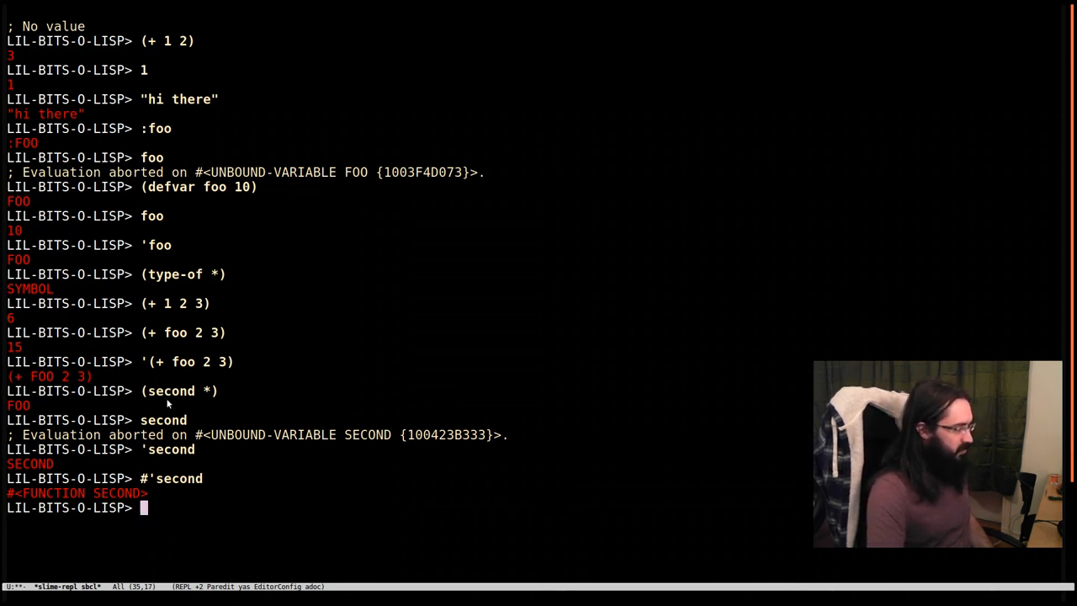
double_click(170, 391)
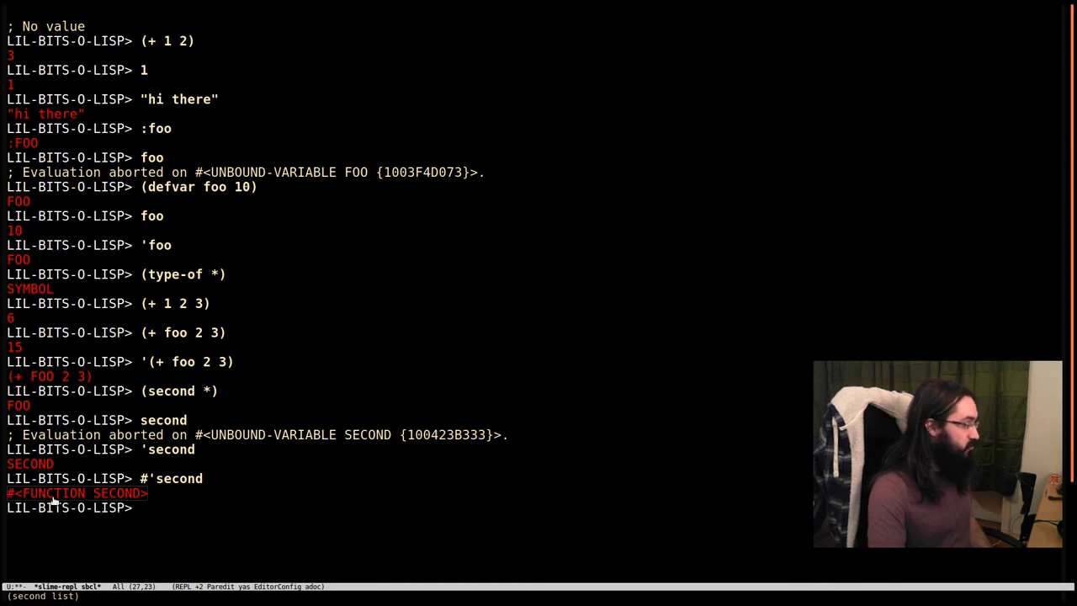
mouse_move(127, 380)
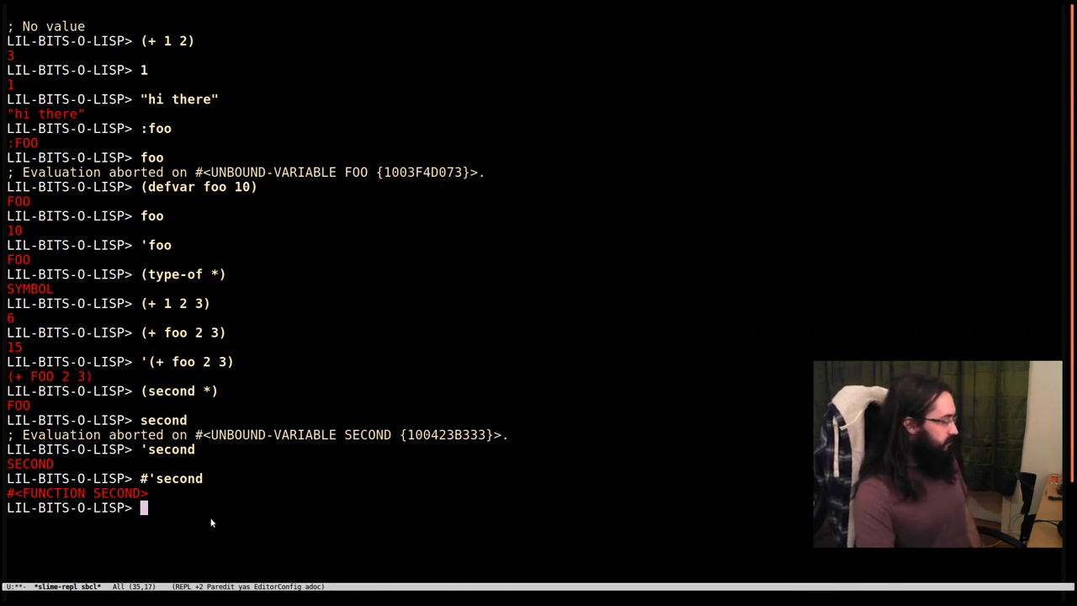
mouse_move(87, 556)
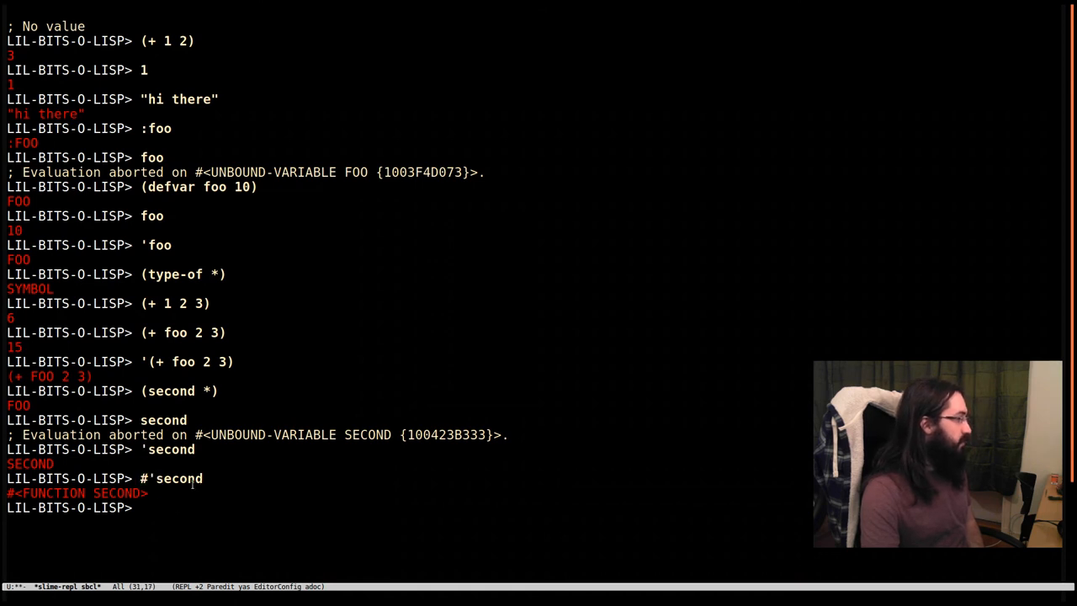
mouse_move(219, 493)
type("(")
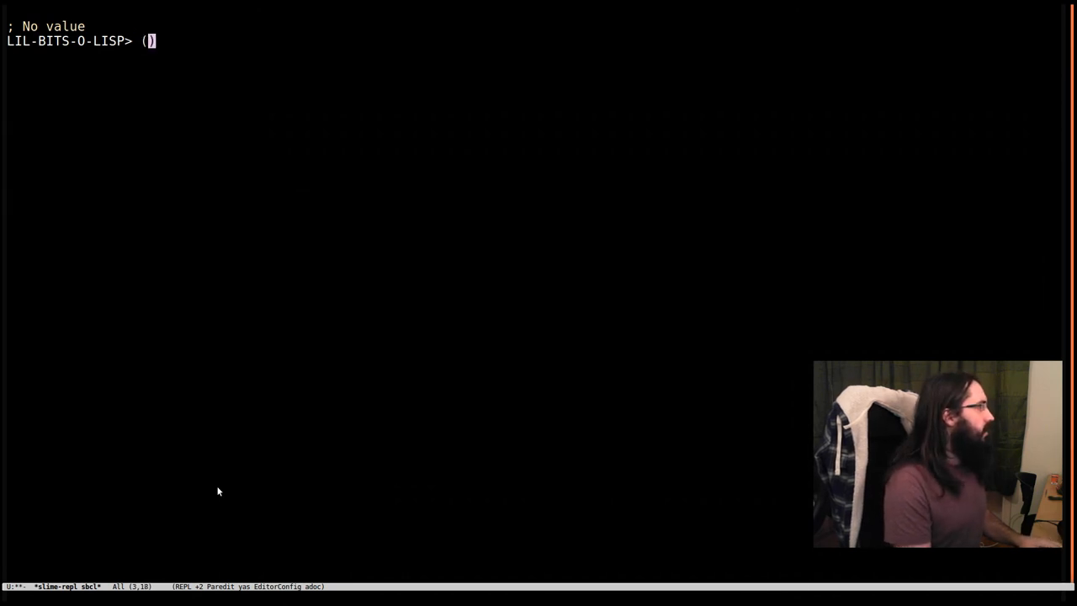
- Evaluate (> foo 10) in the REPL, which returns NIL
type(">")
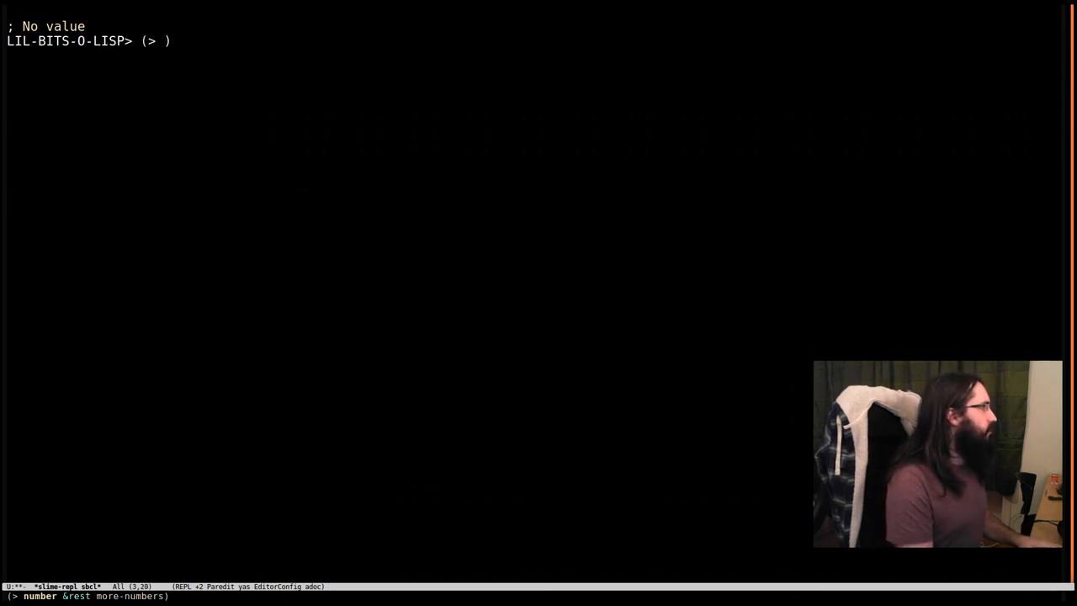
type("foo")
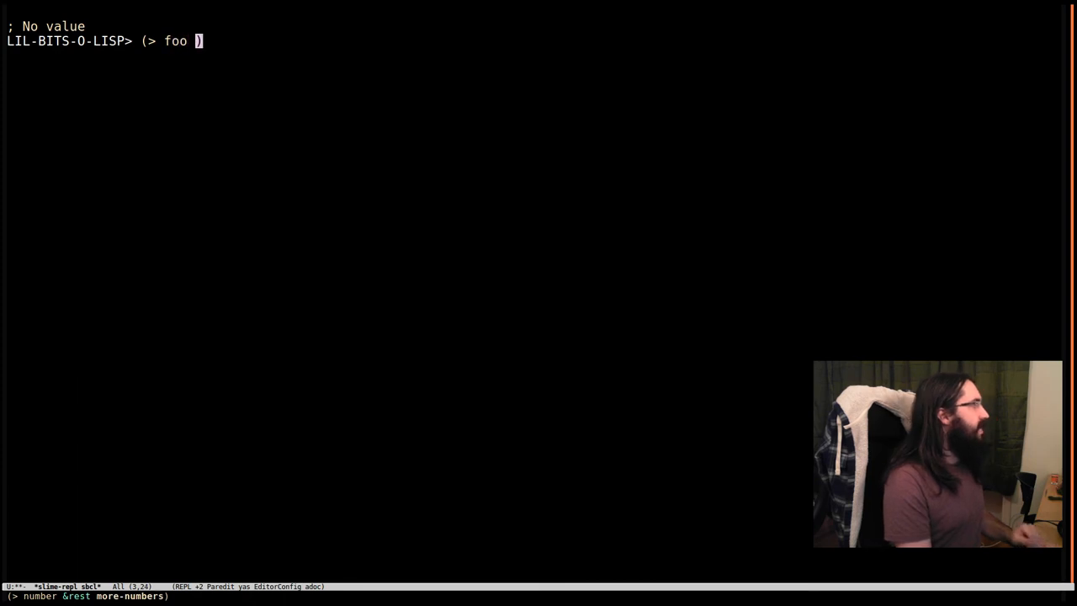
type("10")
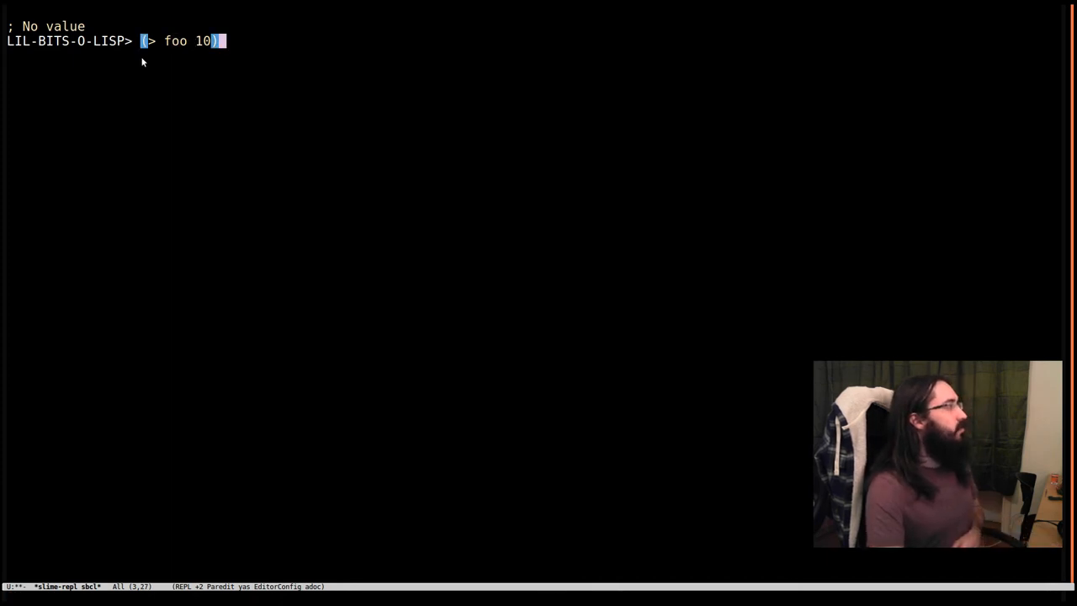
mouse_move(205, 26)
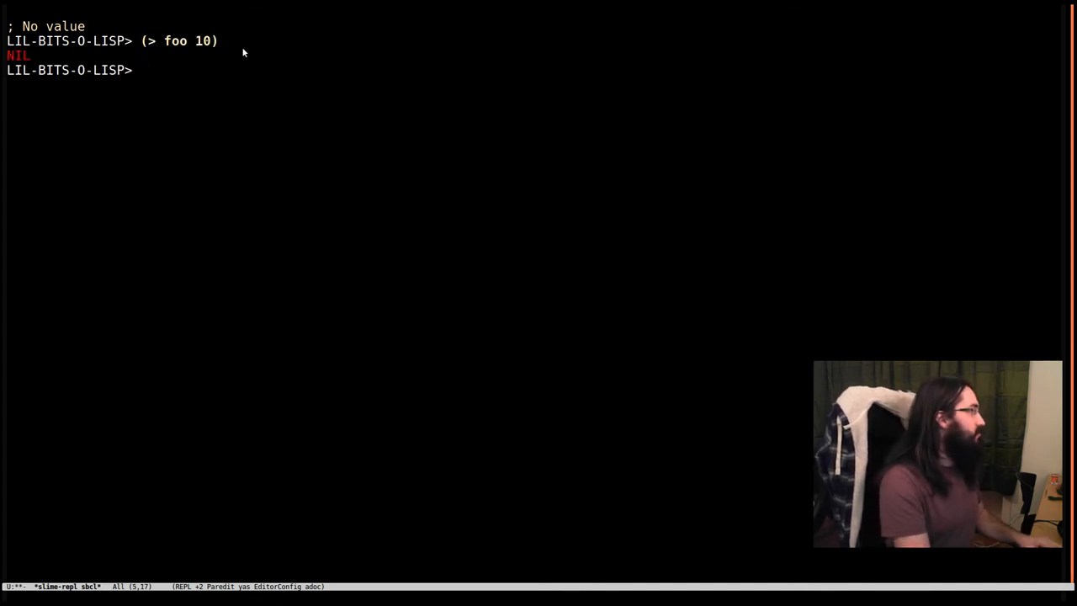
- Evaluate foo, showing 10, then (> foo 5), which returns T
type("foo")
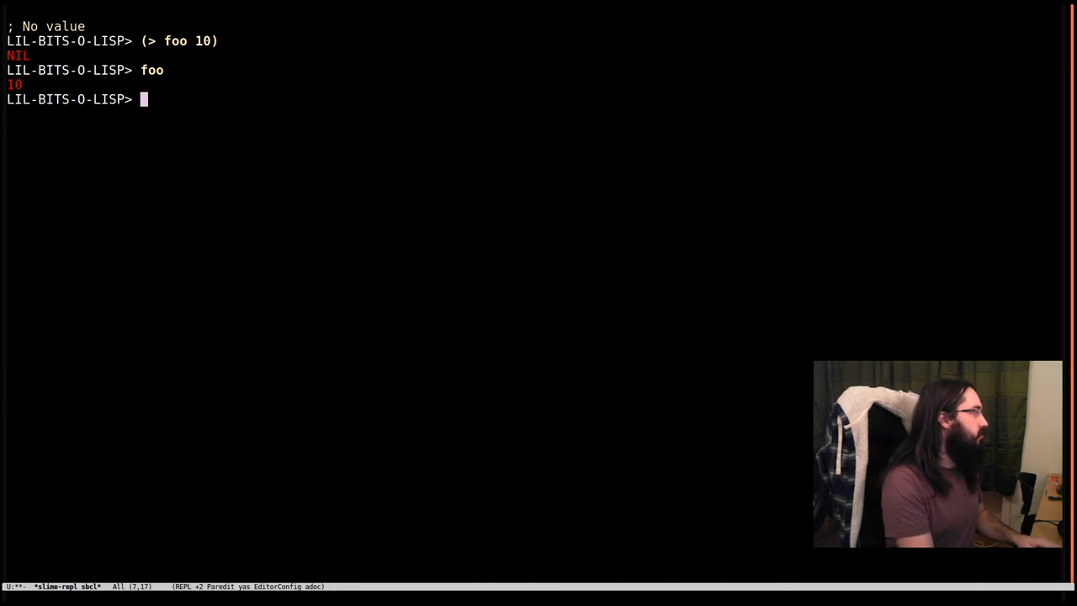
type("(> foo 1")
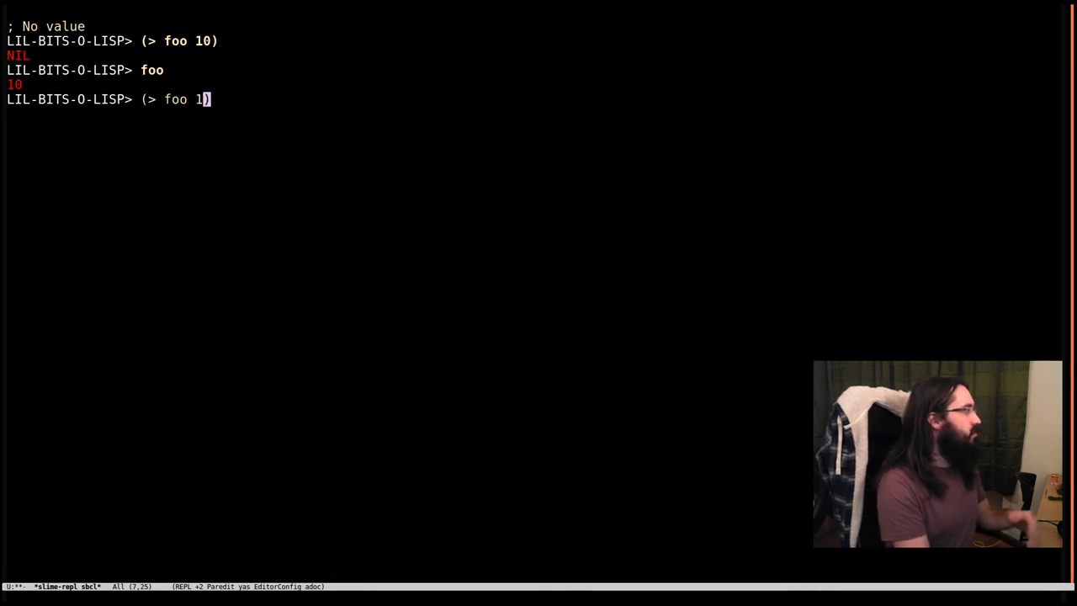
key("Return")
type("(if ")
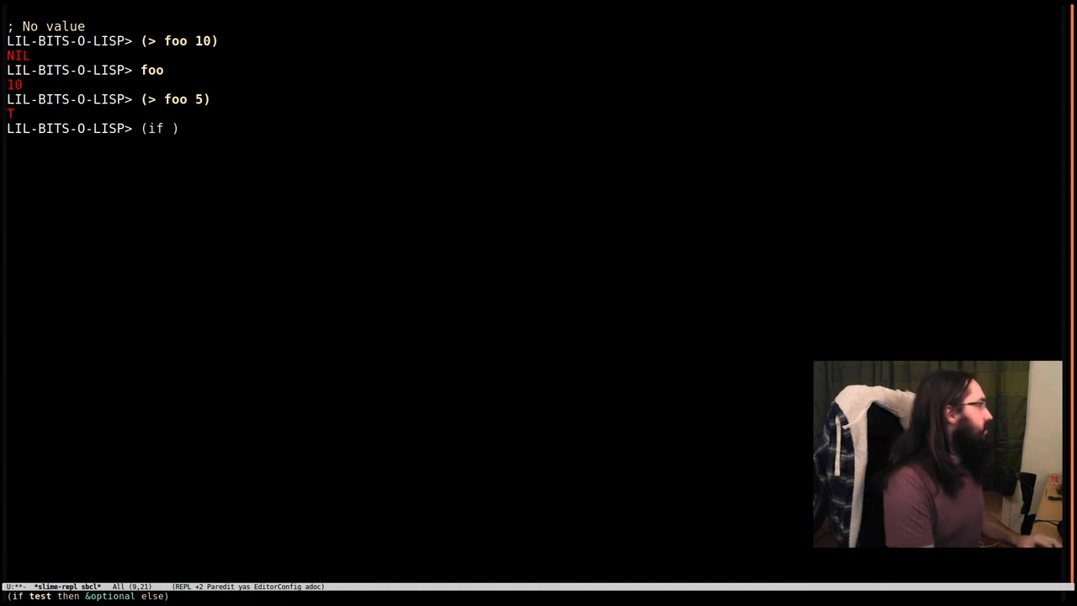
- Evaluate (if (> foo 5) "yay" "boo") for "yay", then with 20 for "boo"
type("(> foo 5")
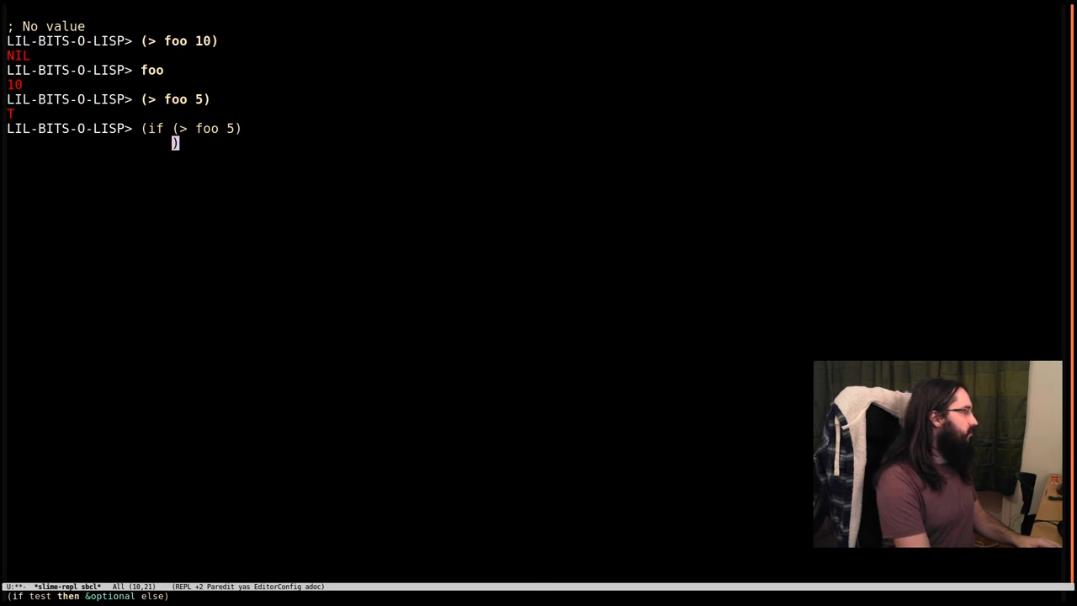
type("\"yay\"")
type("\"\")")
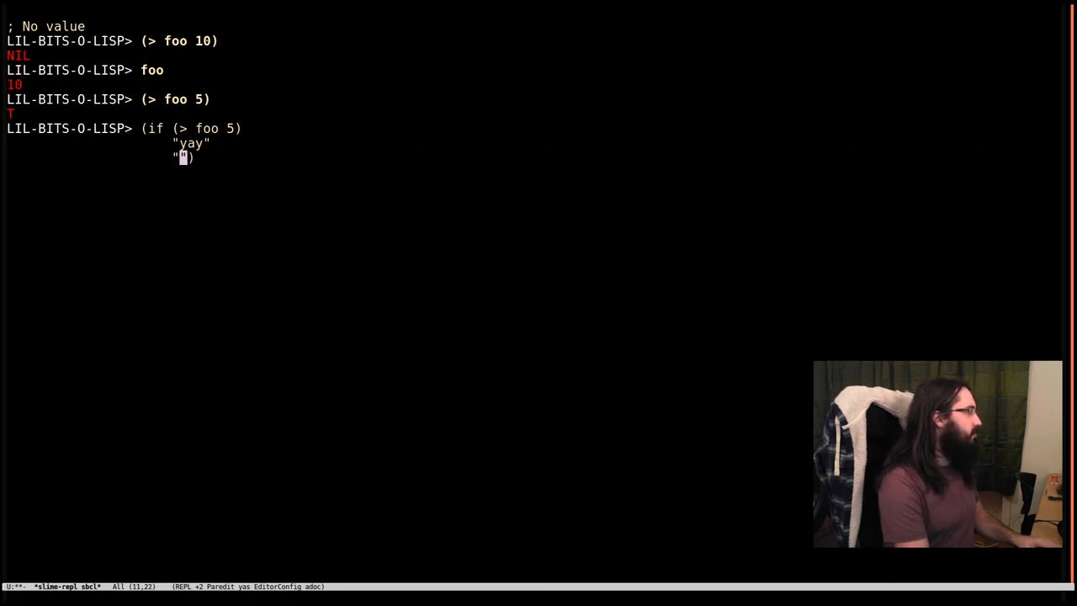
type("boo")
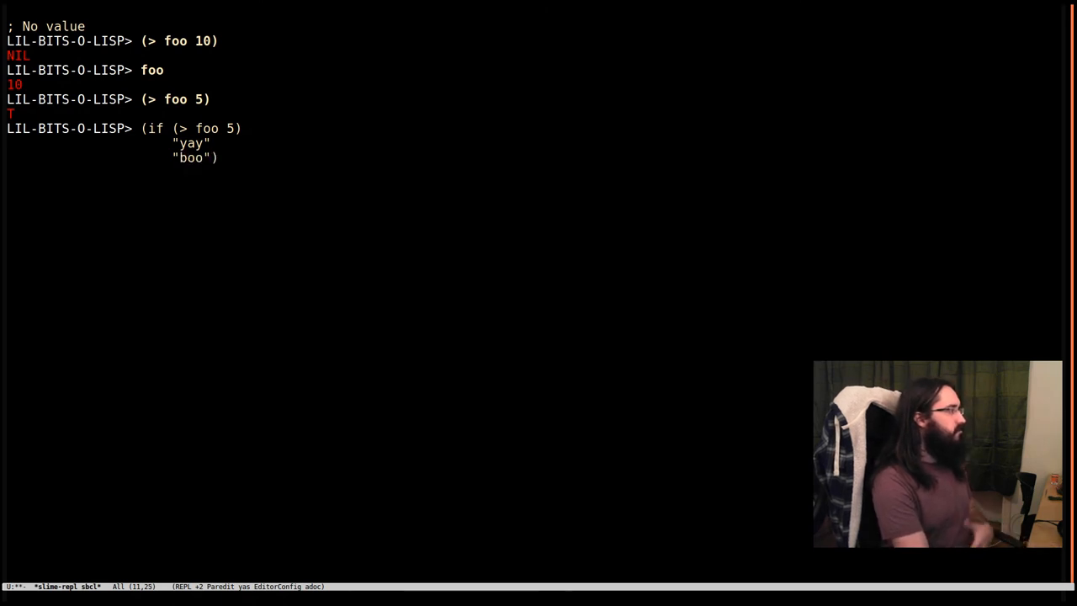
key("Return")
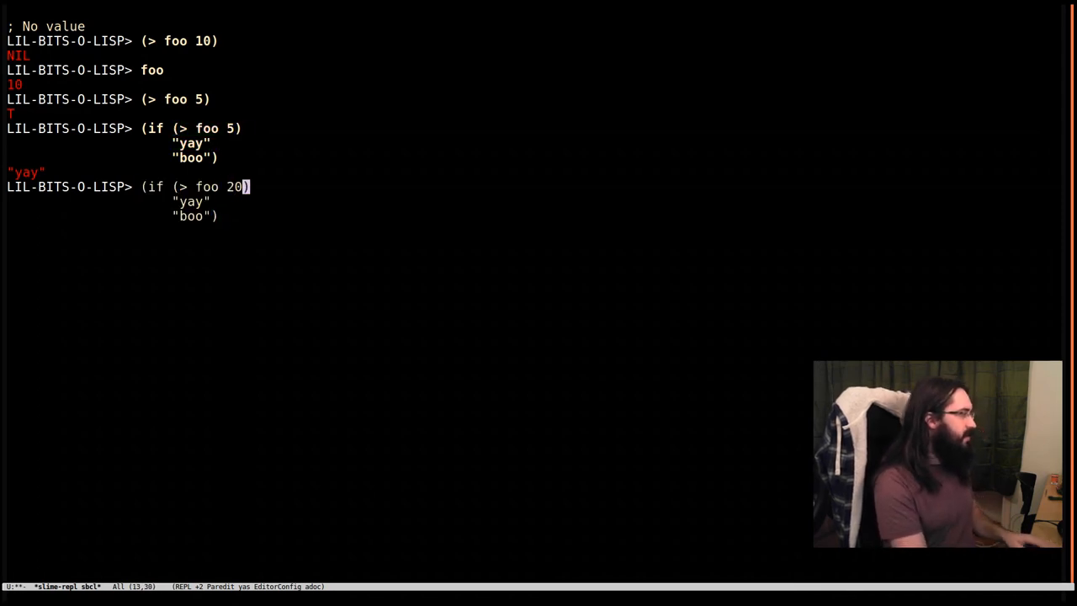
key("Return")
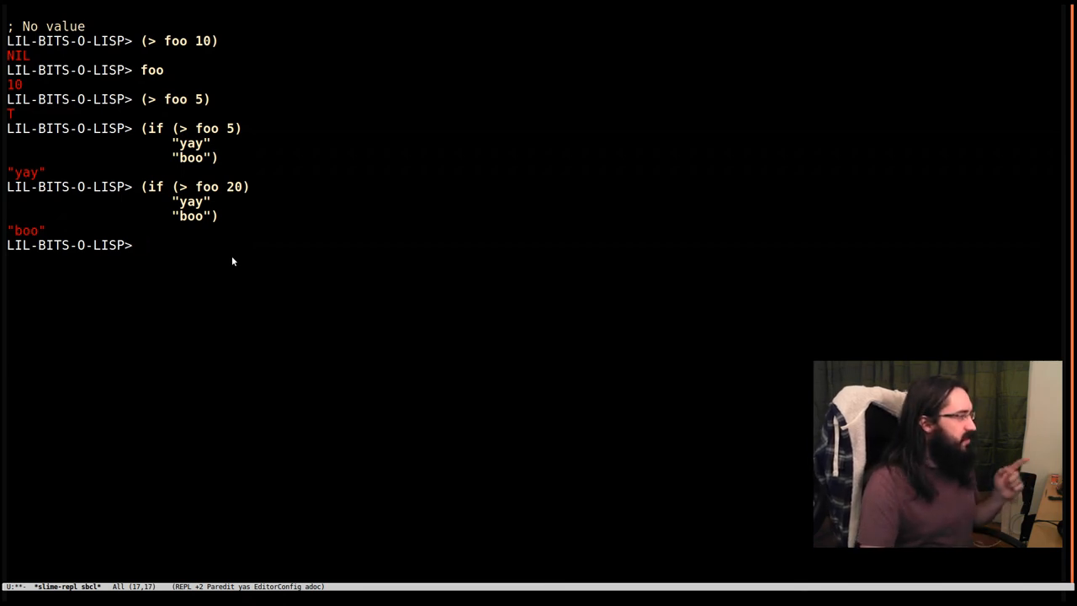
mouse_move(247, 265)
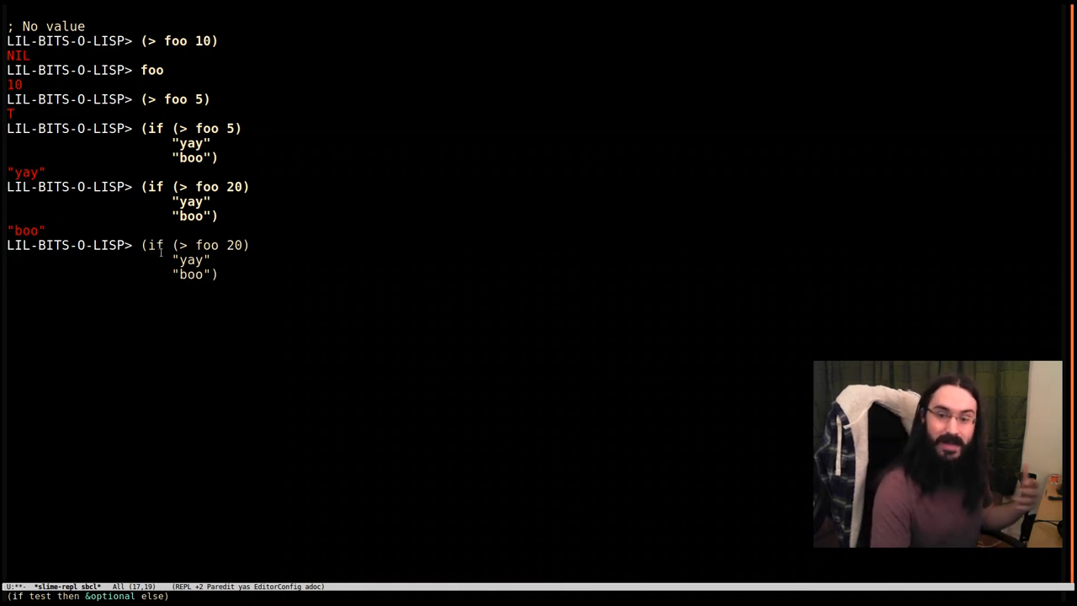
mouse_move(428, 127)
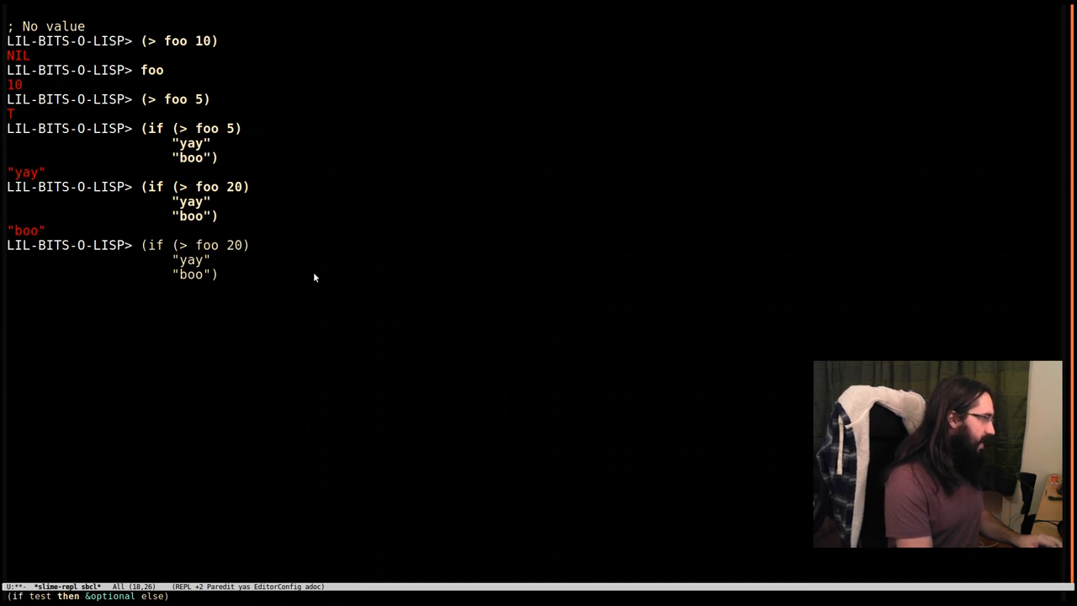
- Change the recalled if form's branches to (start-world-war-3) and (have-a-nap) without evaluating
type("(first")
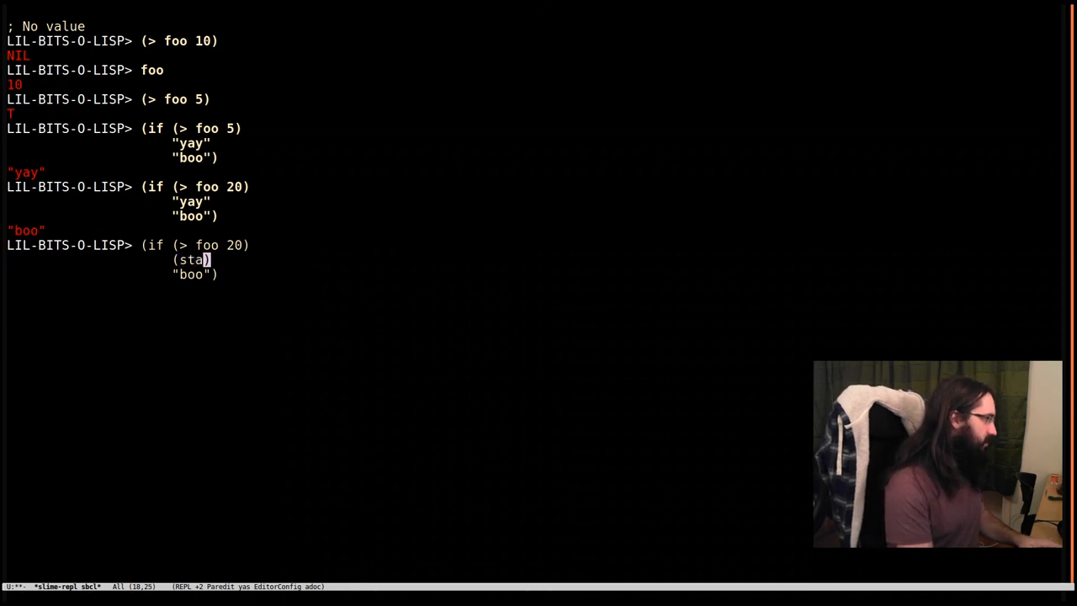
type("rt-world-war-3")
left_click(195, 275)
type("()")
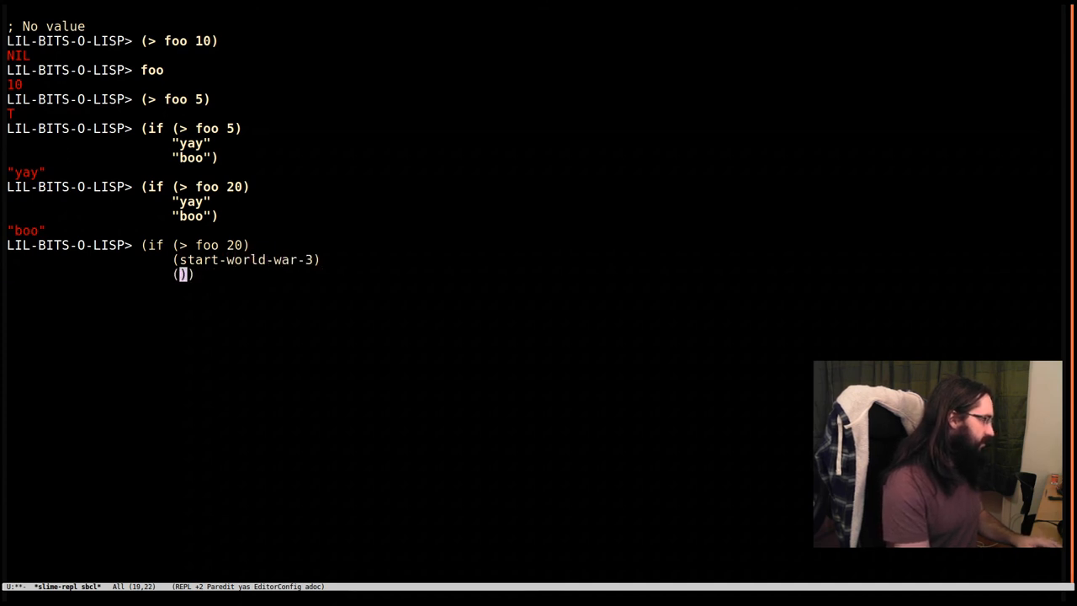
type("have-a")
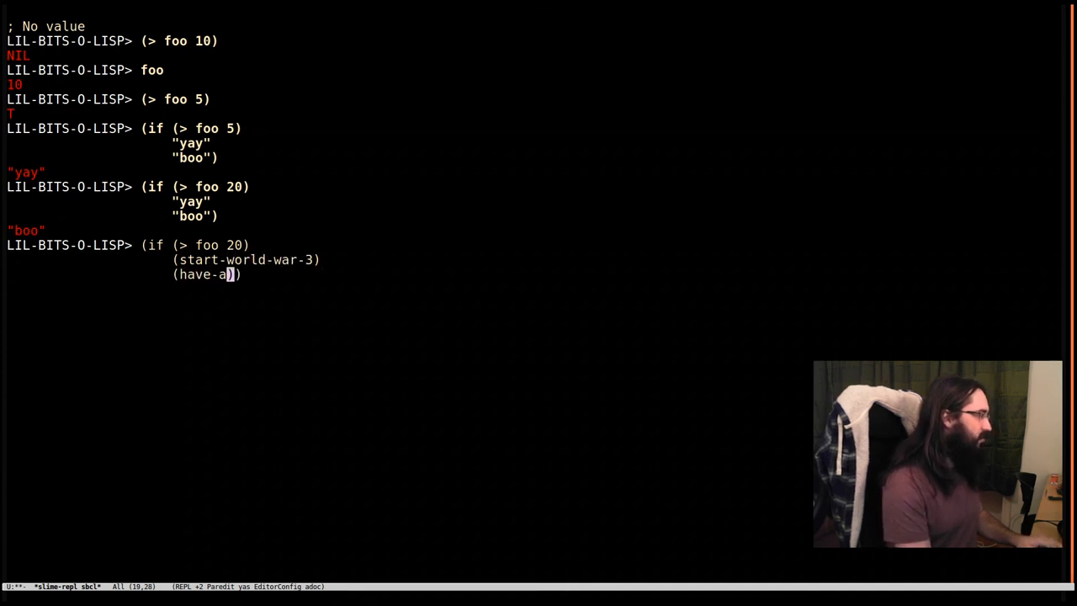
type("-nap")
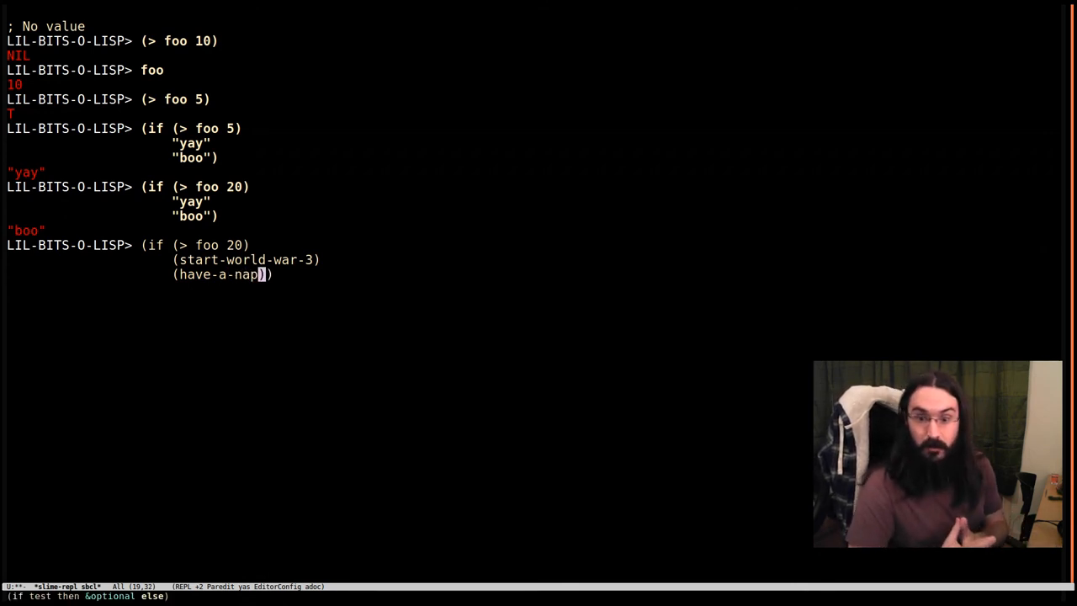
mouse_move(378, 199)
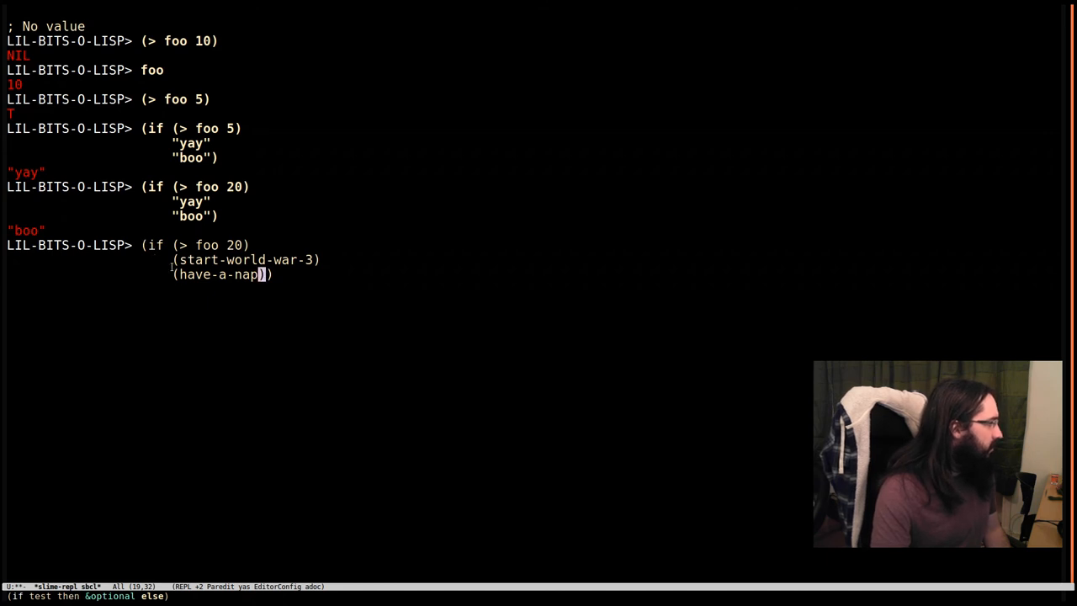
mouse_move(333, 267)
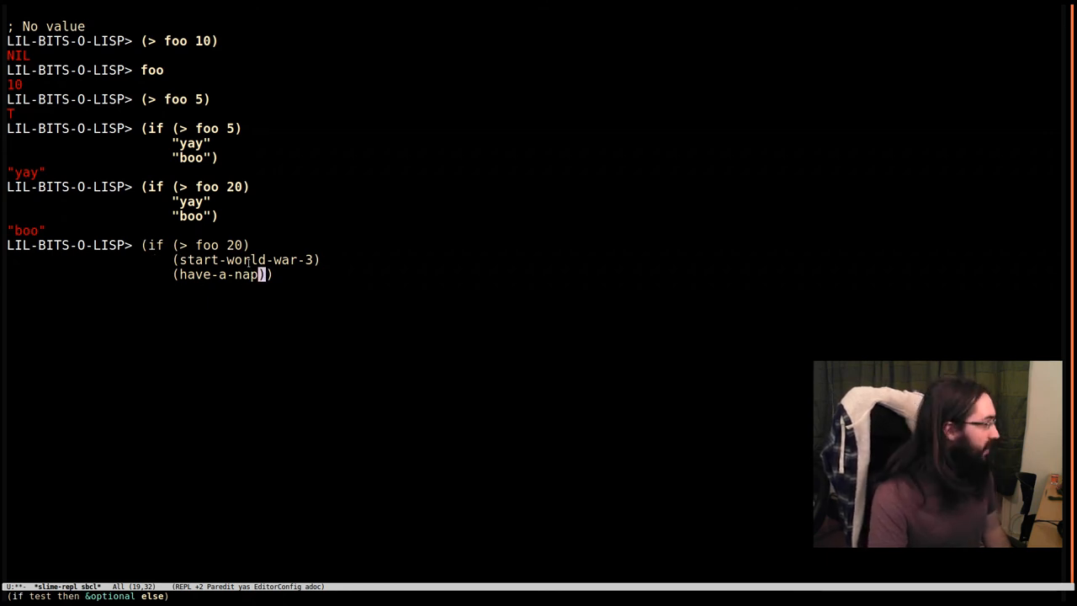
mouse_move(306, 250)
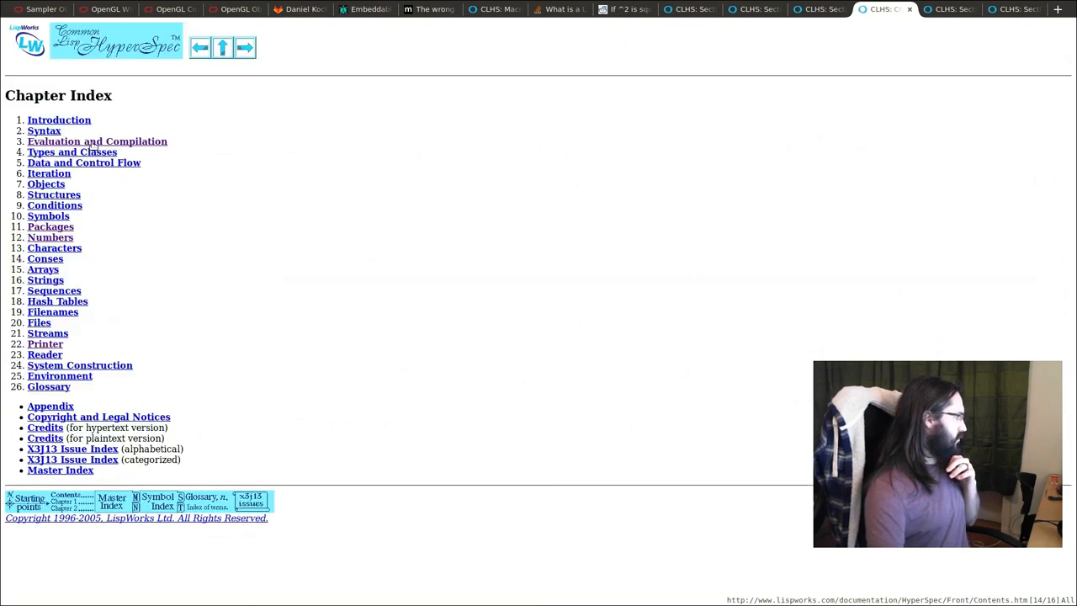
- Navigate the HyperSpec through 3.1 Evaluation and 3.1.2 to 3.1.2.1.2 Conses as Forms
left_click(96, 140)
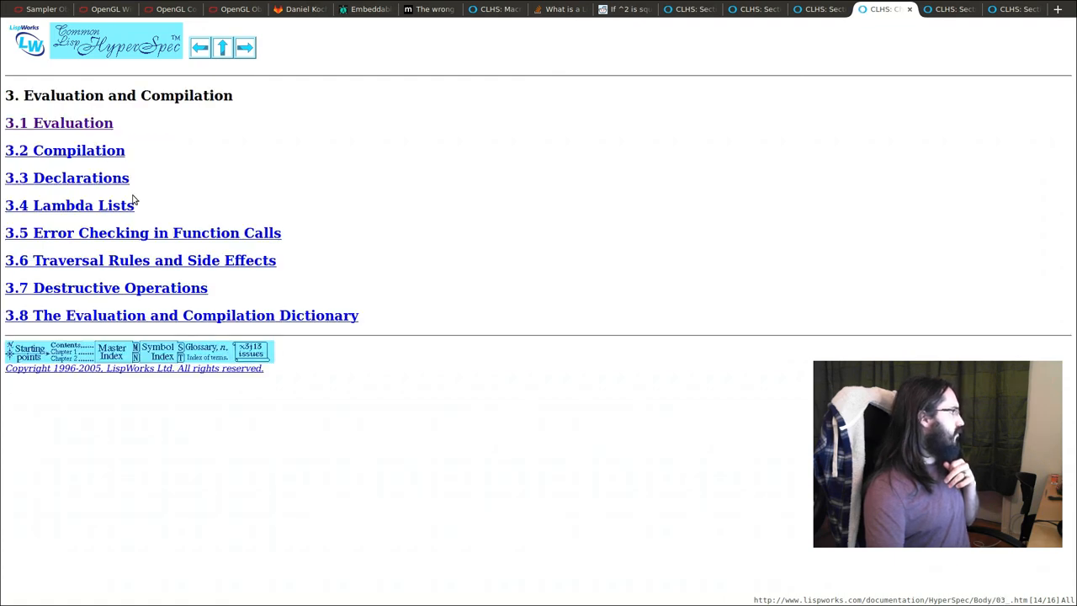
left_click(58, 122)
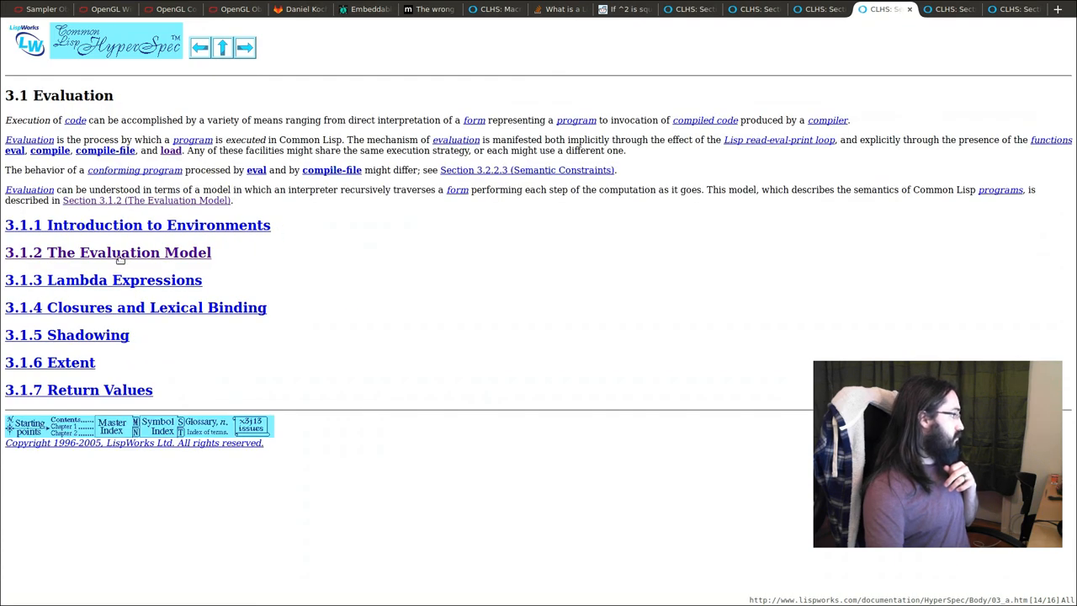
left_click(108, 253)
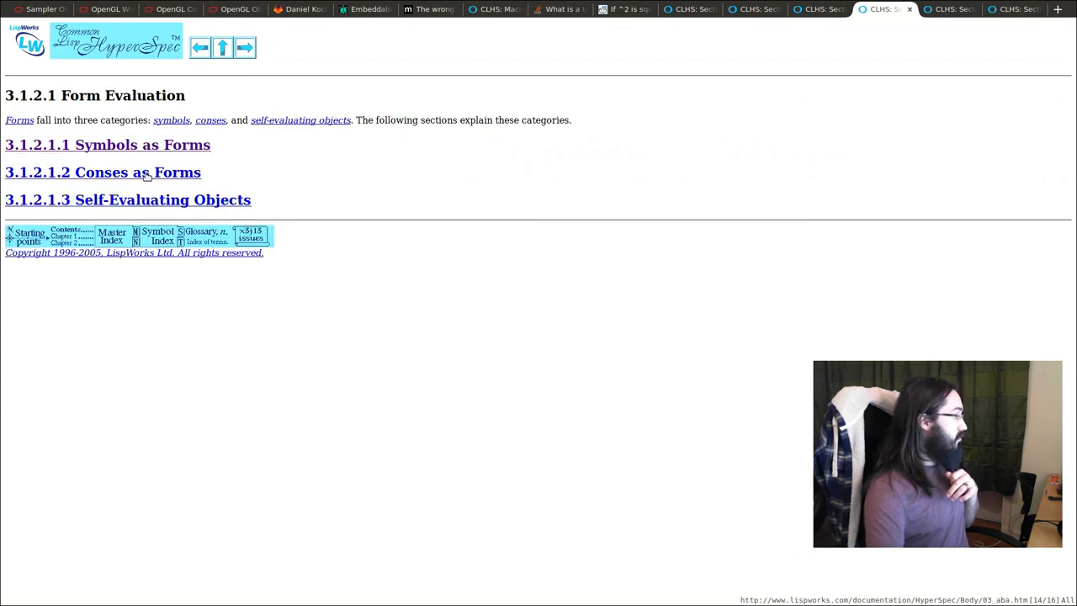
left_click(103, 171)
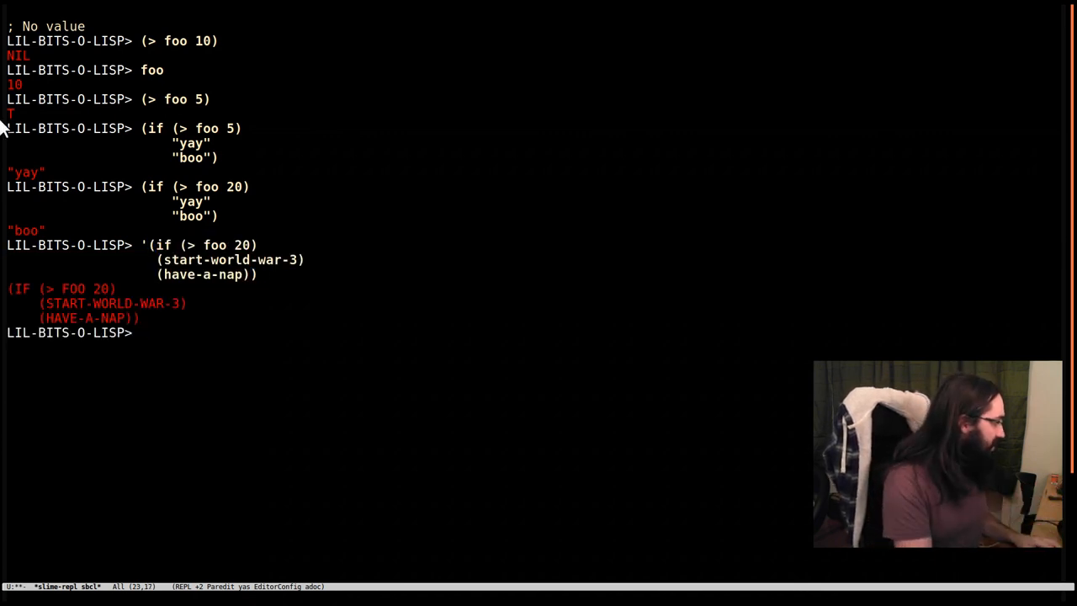
- Evaluate (first *) on the quoted if list, returning IF, and begin a type-of call
type("(first")
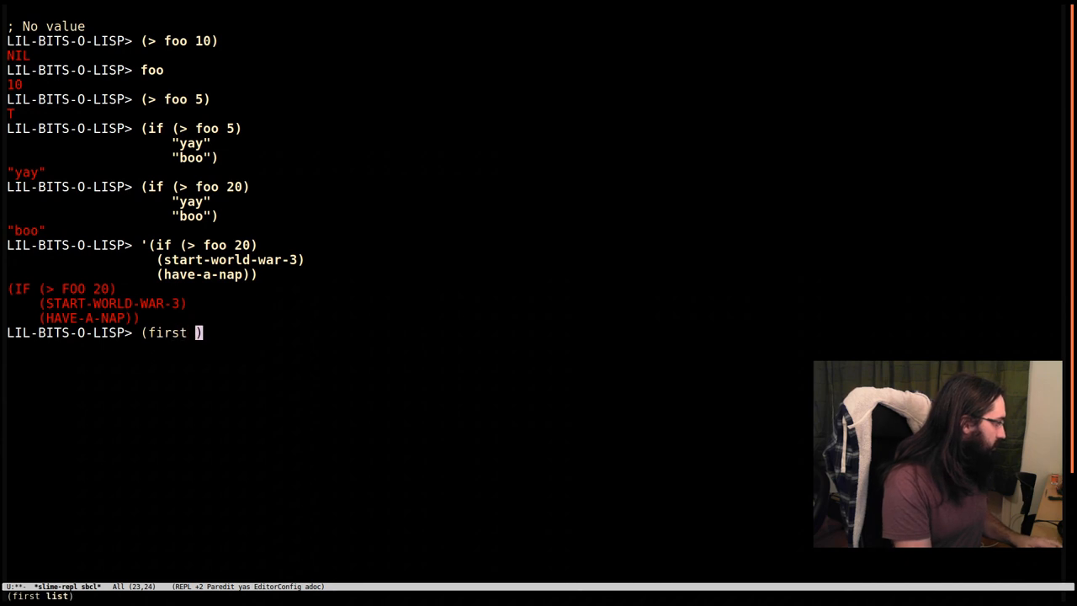
key("Return")
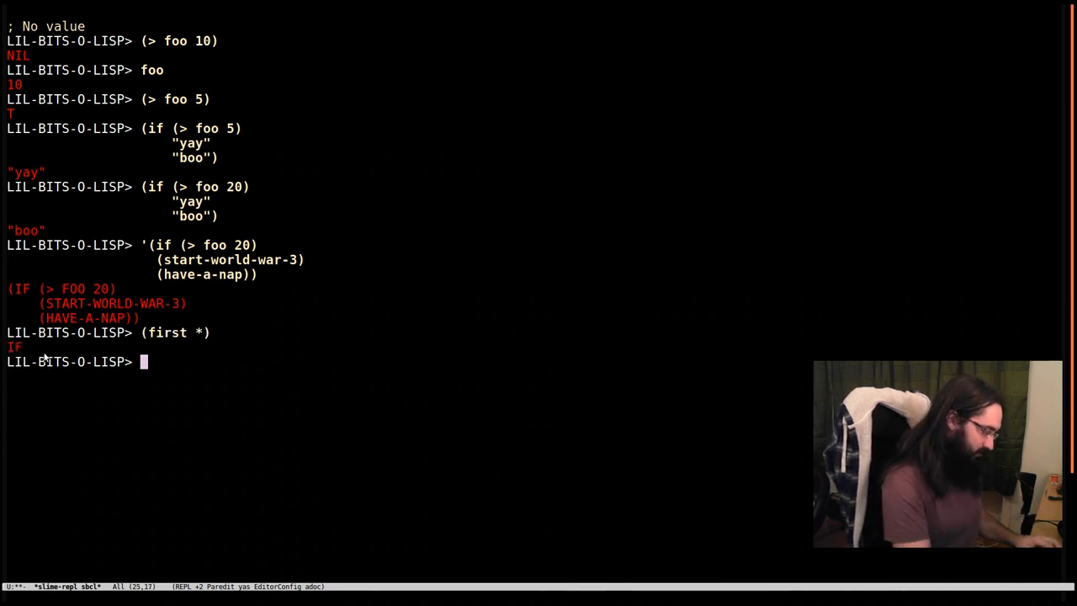
type("(type-fo")
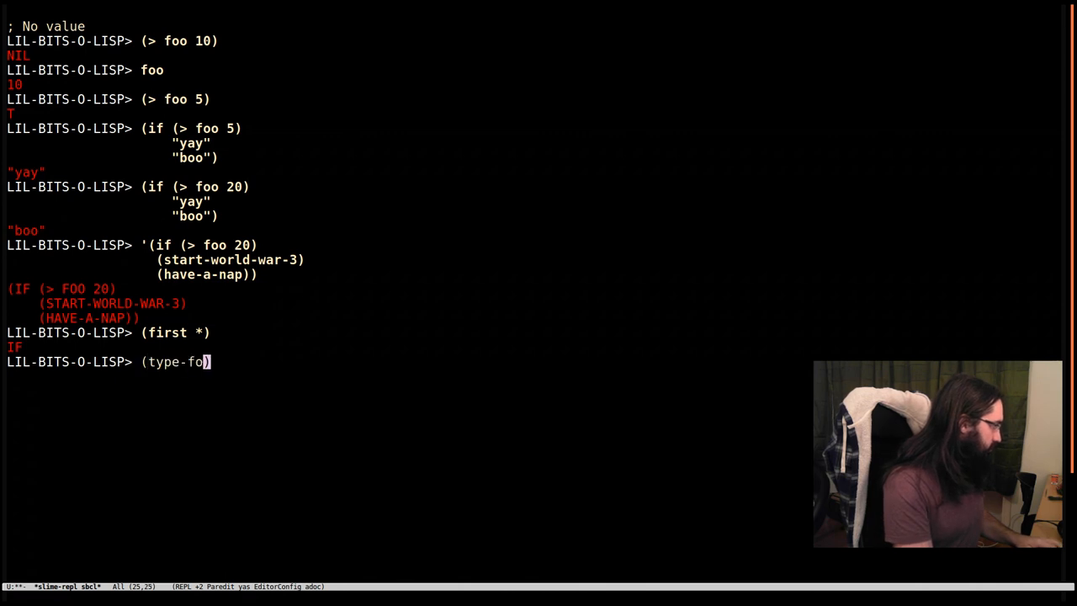